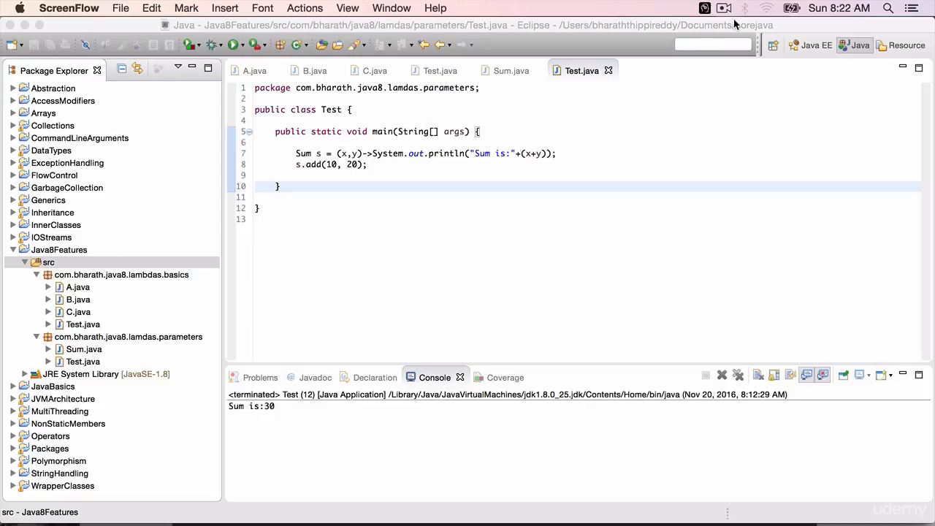
mouse_move(655, 26)
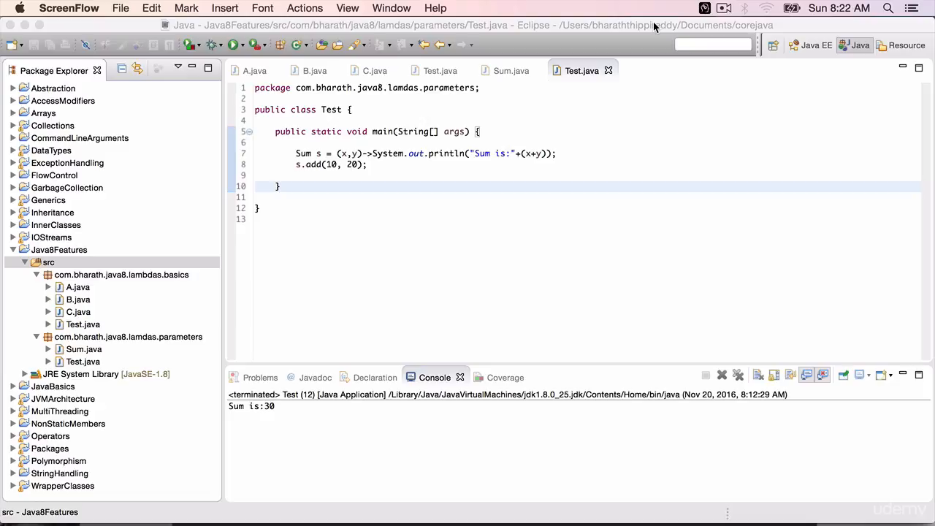
mouse_move(64, 266)
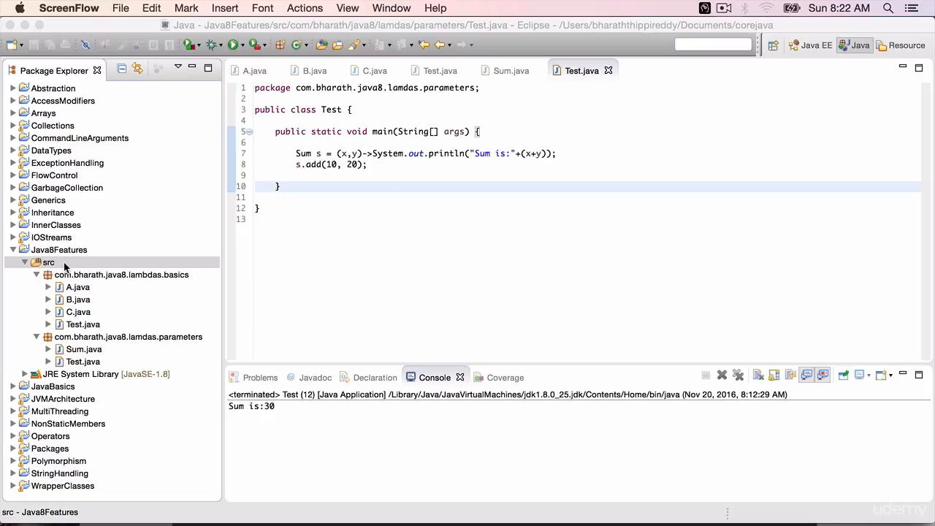
- Start a new class MyRunnableImpl under src and add Runnable as its implemented interface
right_click(48, 262)
type("MyRunn")
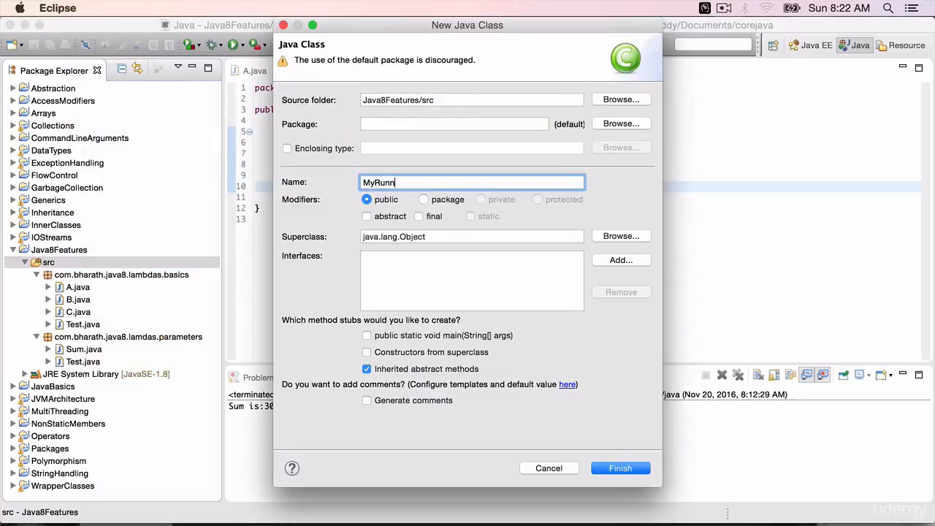
type("ableImpl")
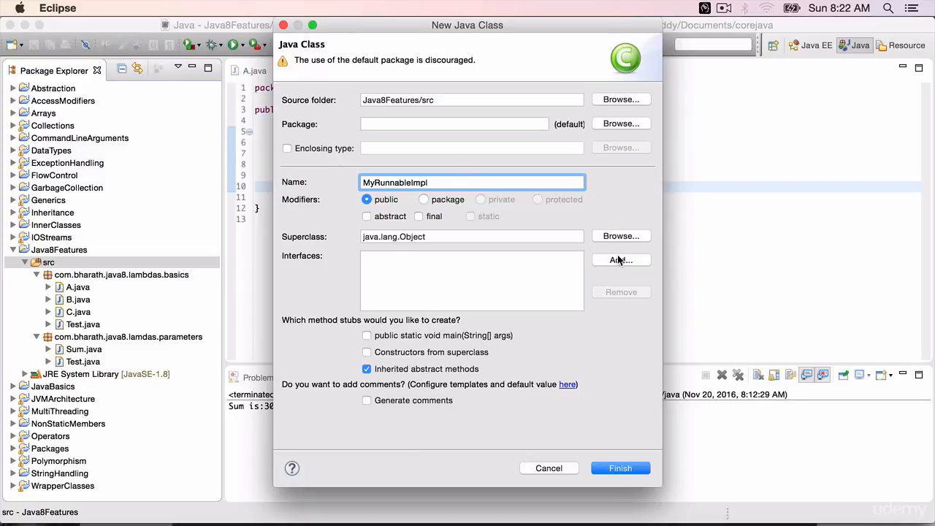
left_click(620, 260)
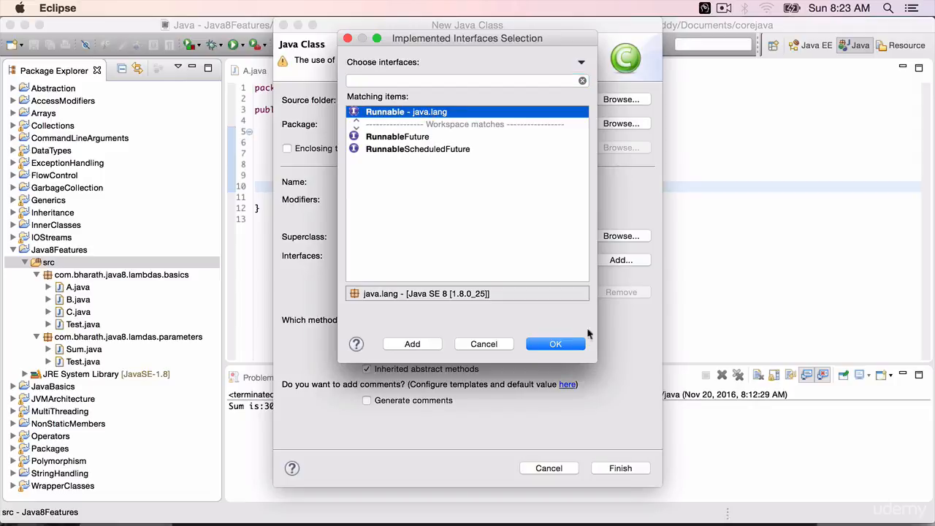
left_click(556, 344)
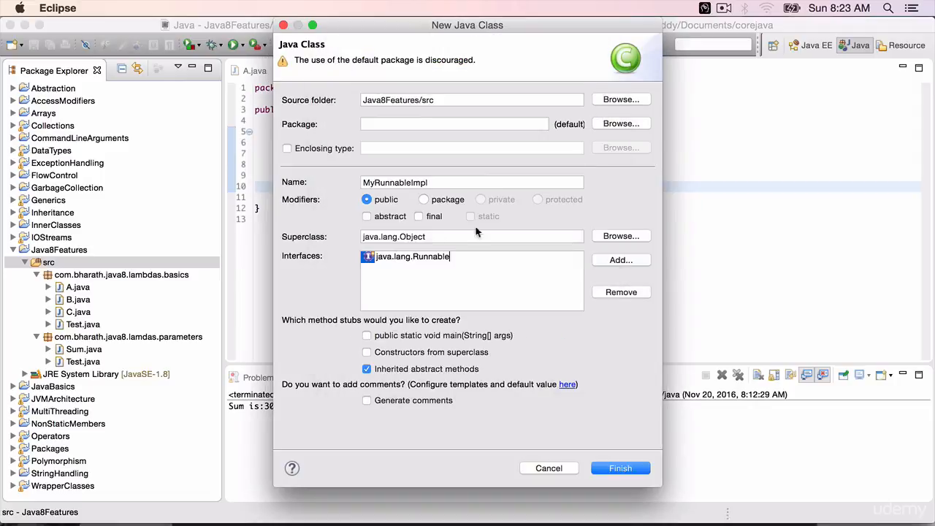
- Set the package to com.bharath.java8.lambdas.interfaces and finish creating the class
type("com.bharath.java8.lambdas.inter")
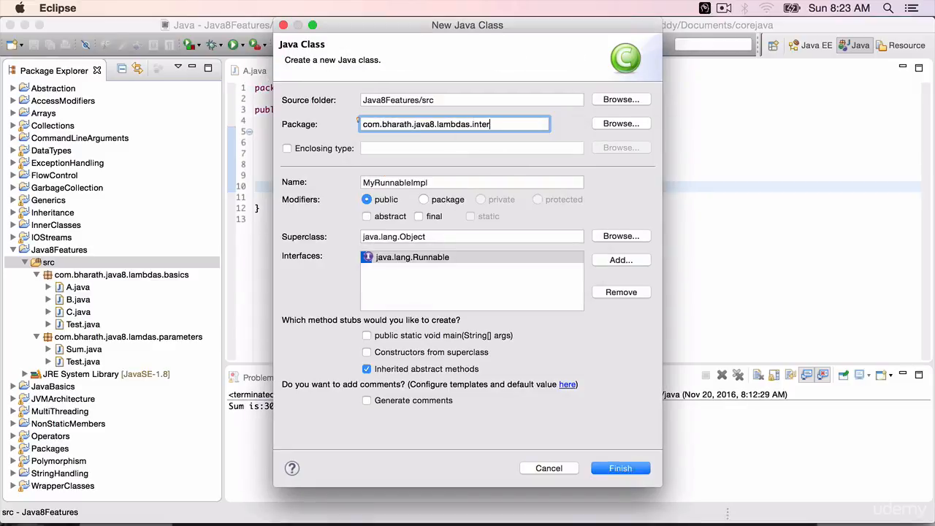
type("faces")
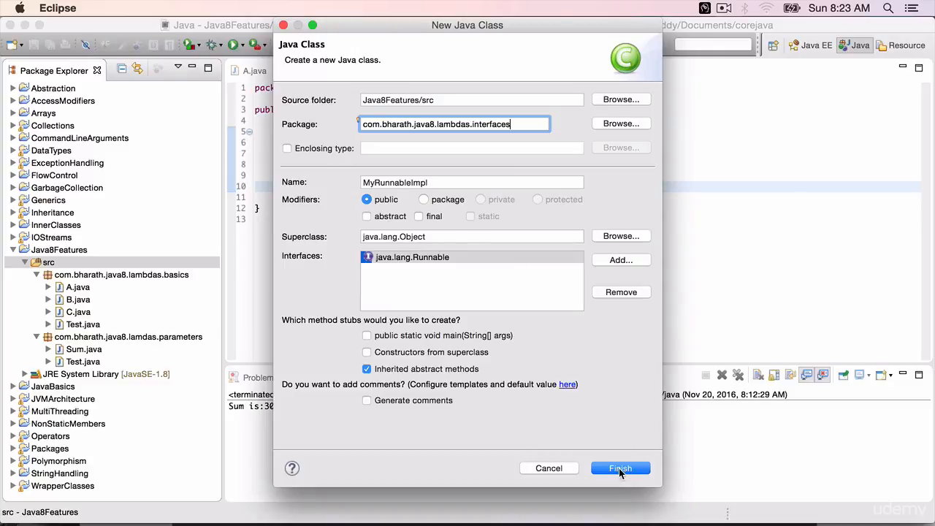
left_click(620, 468)
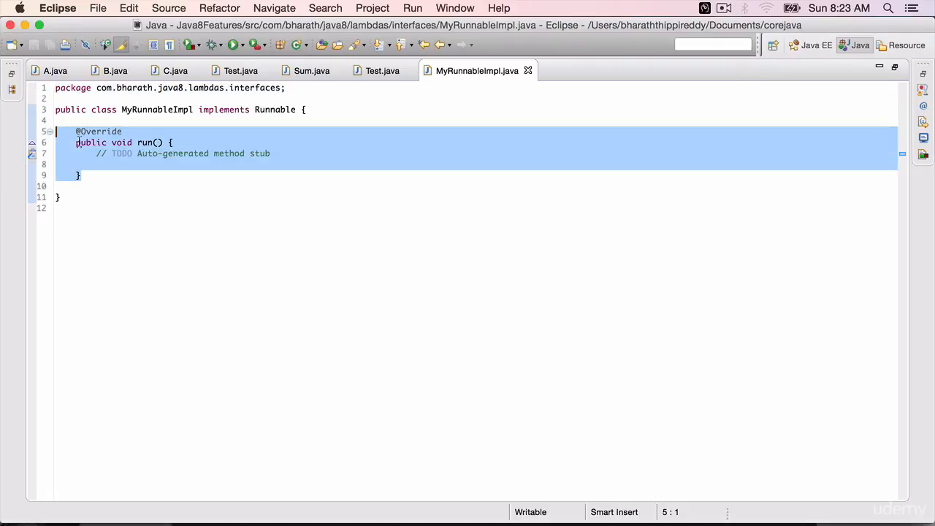
- Replace the TODO stub in run() with a for loop from 1 to 10
left_click(137, 154)
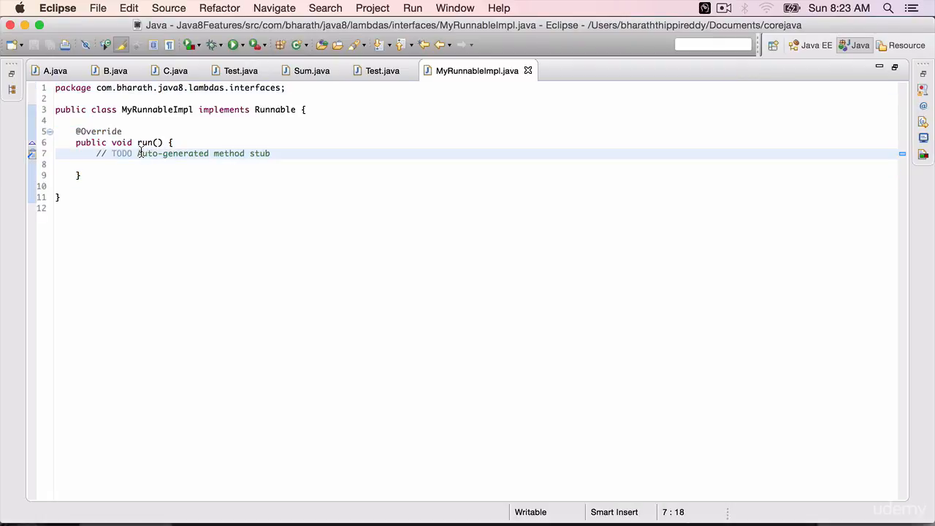
key("Delete")
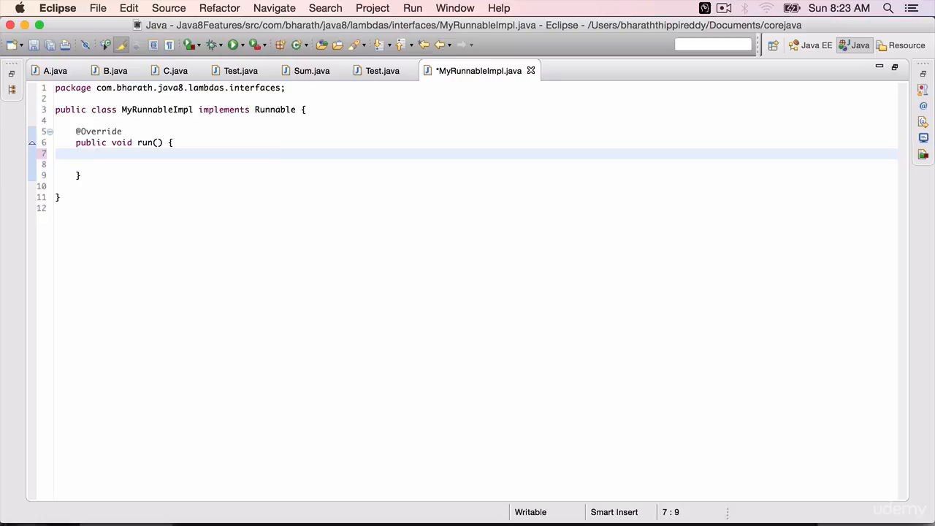
type("for(int")
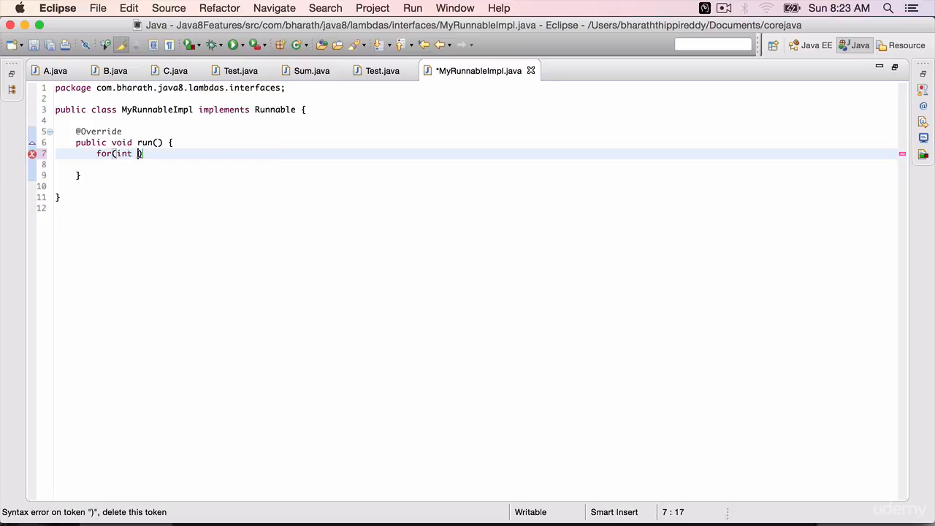
type("=1;i")
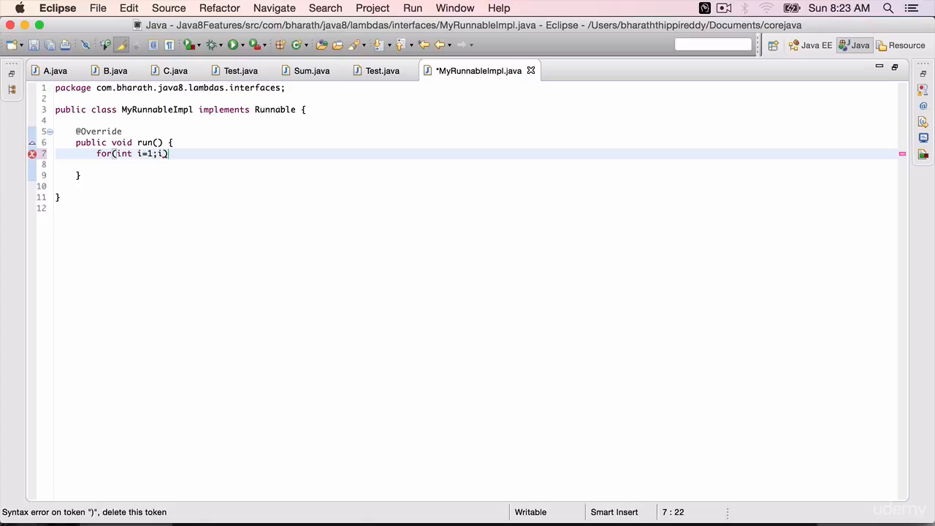
type("<=10;i")
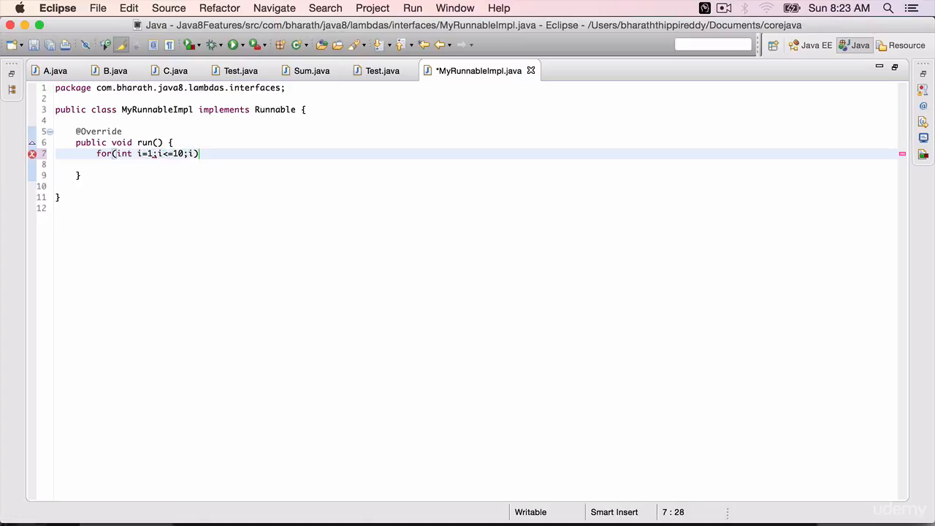
type("++){")
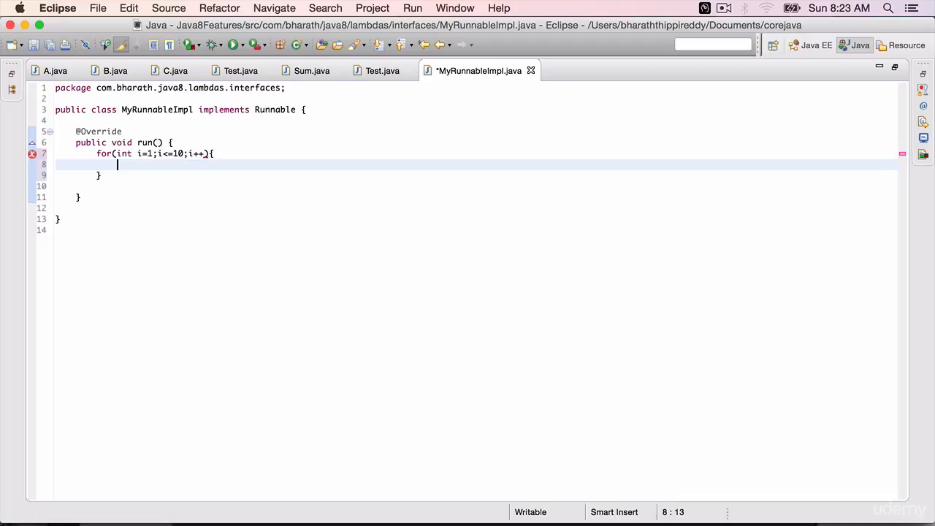
- Print "Child Thread" inside the loop with System.out.println
type("System.out.println(\"\");")
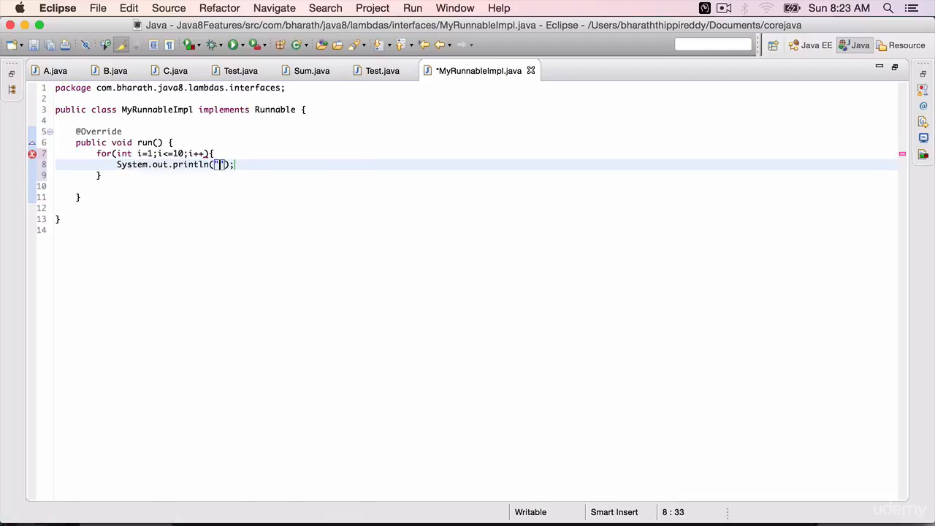
type("Child T")
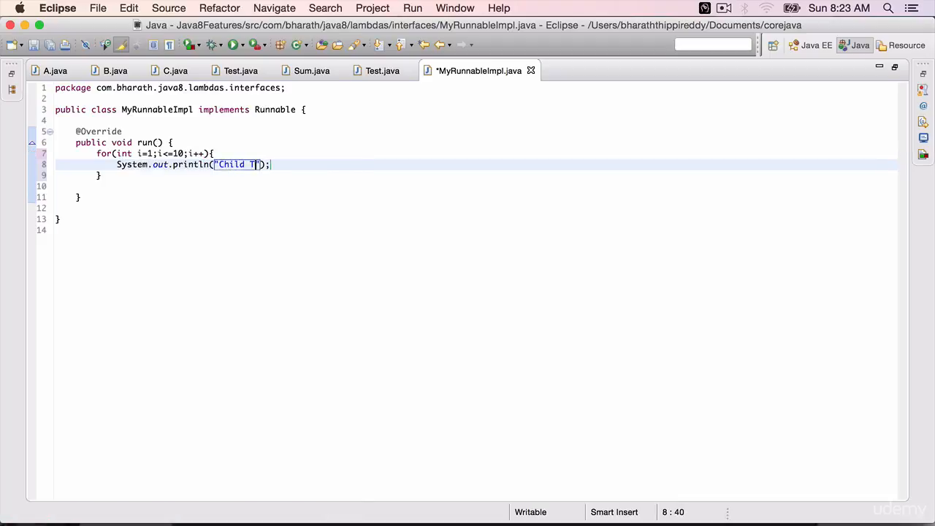
type("hread")
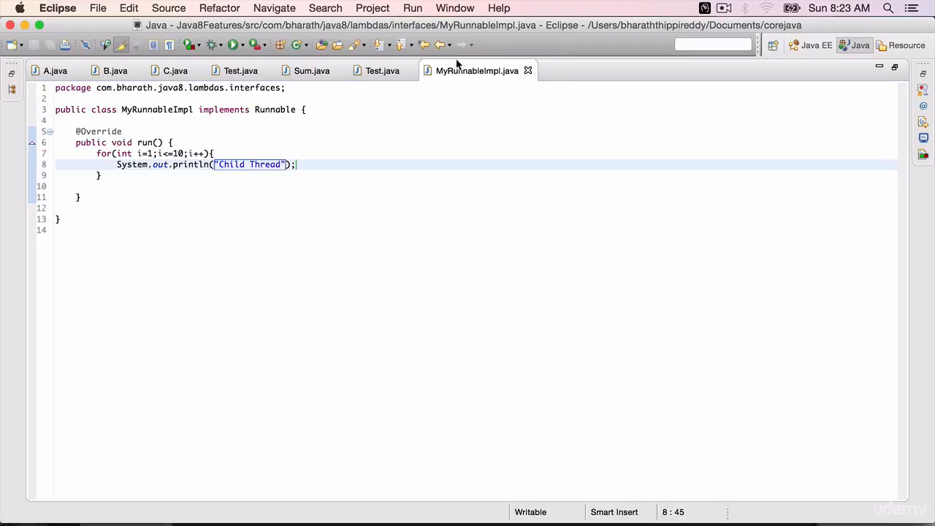
left_click(12, 73)
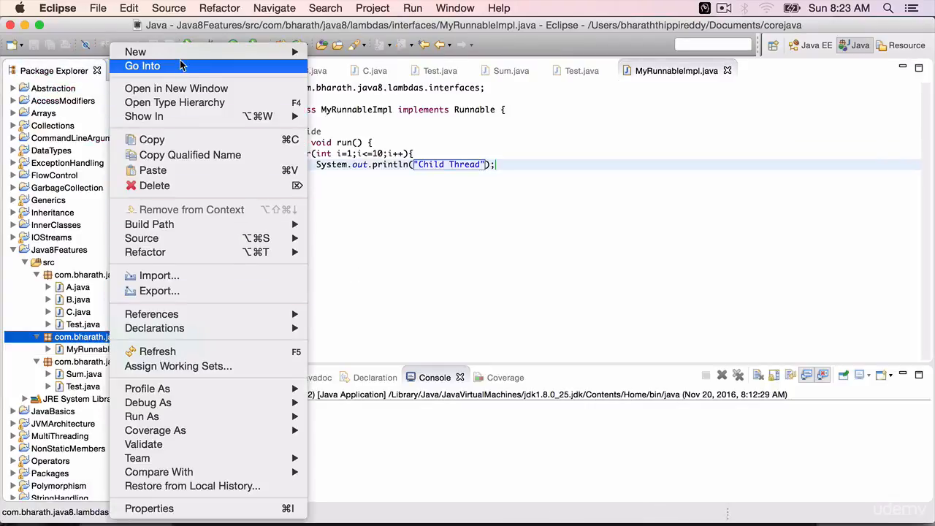
mouse_move(135, 52)
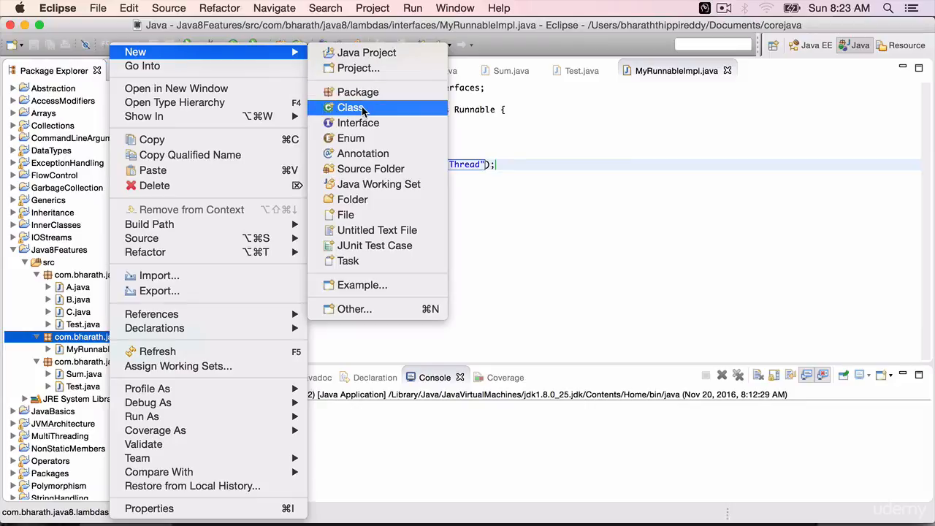
- Create the Test class with a public static void main method in the interfaces package
left_click(351, 108)
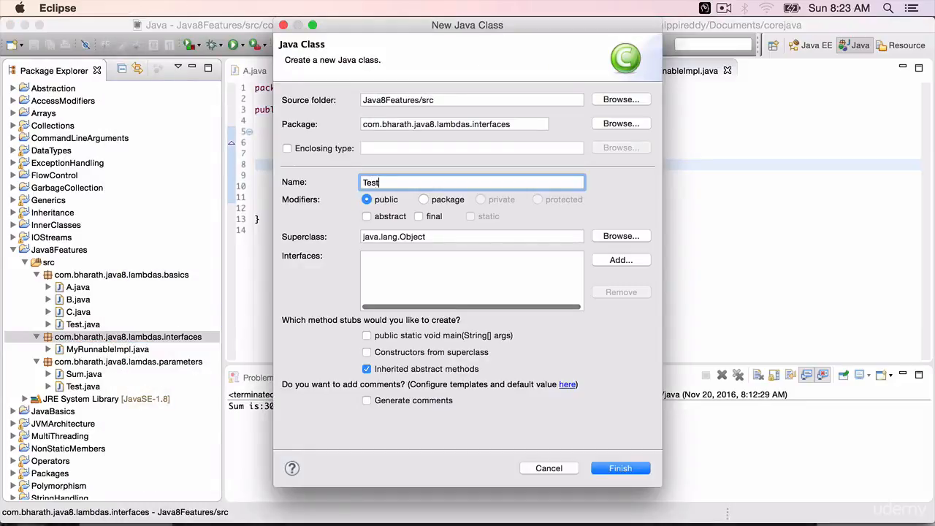
left_click(367, 335)
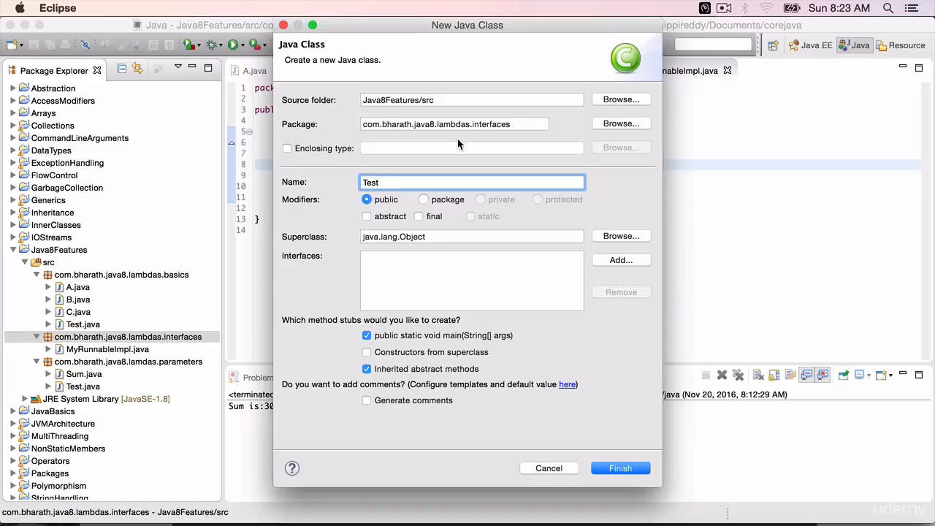
left_click(619, 468)
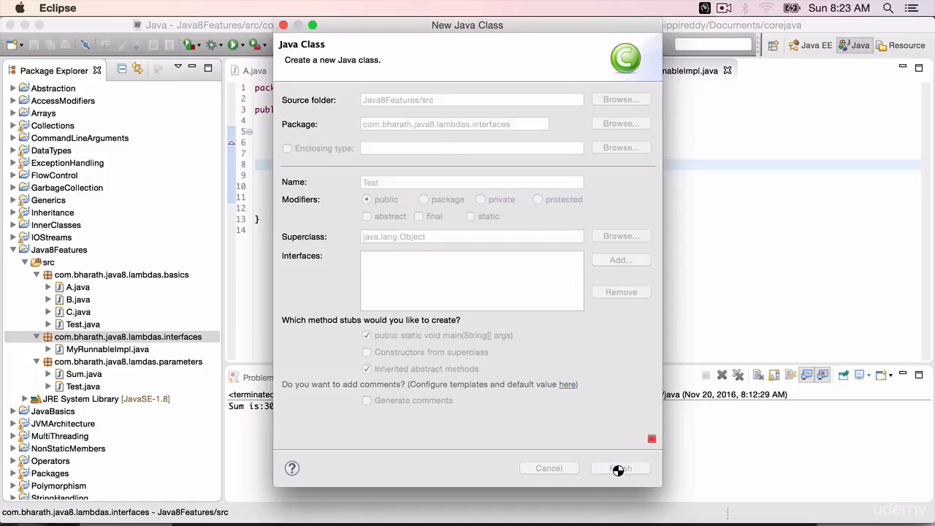
left_click(620, 468)
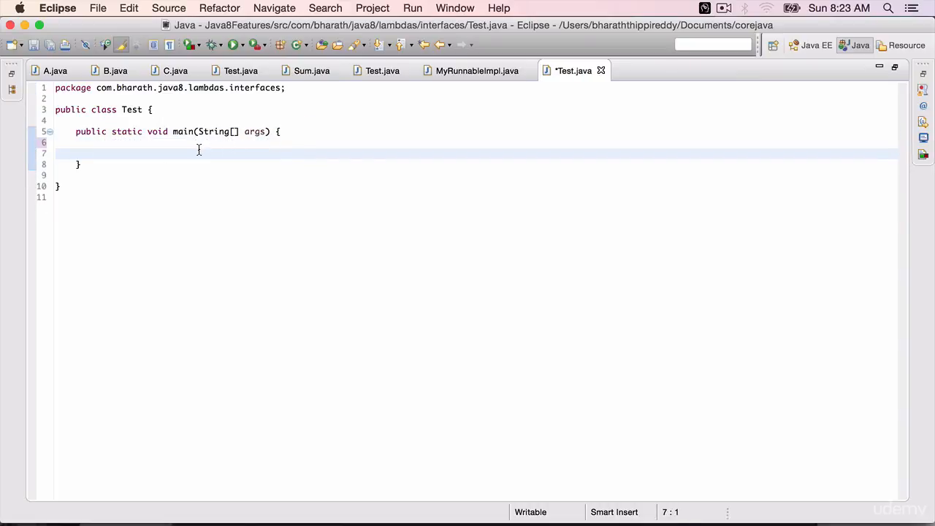
- Declare Runnable r = new MyRunnableImpl(); in main
type("Run")
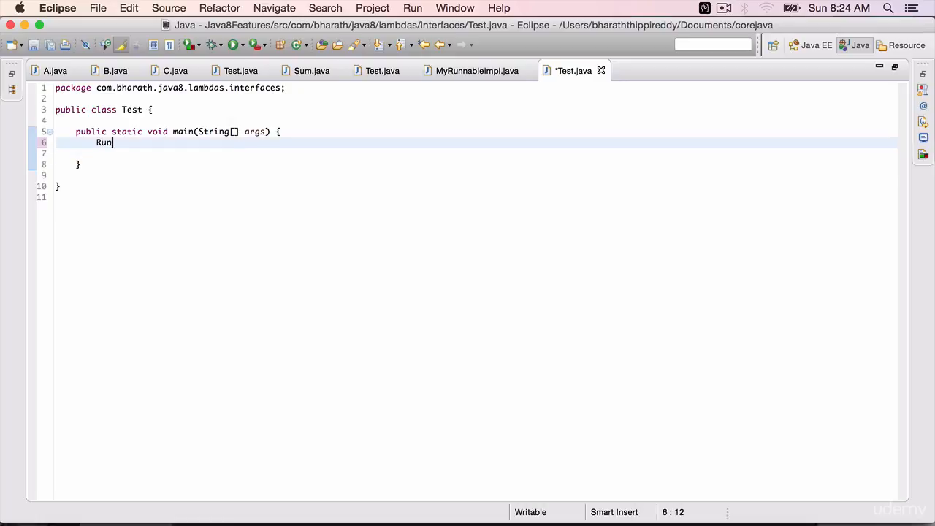
type("nable r")
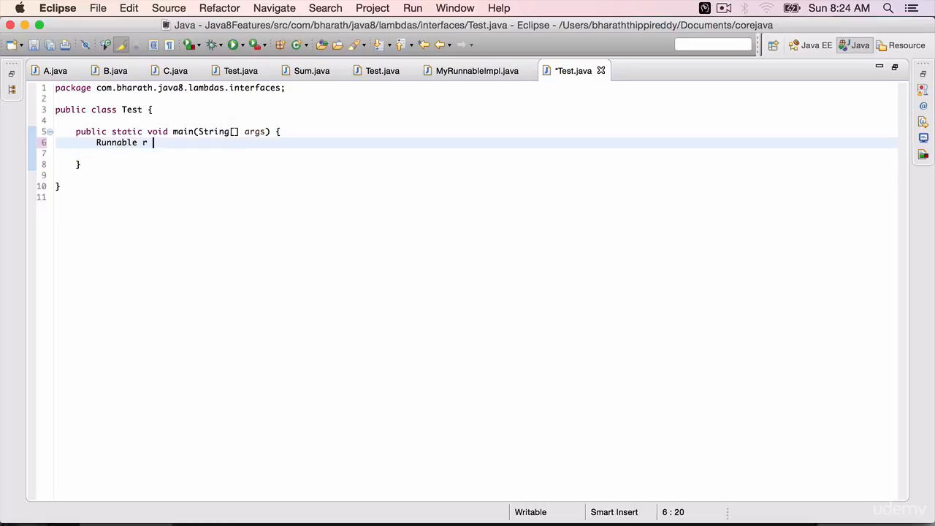
type("= new")
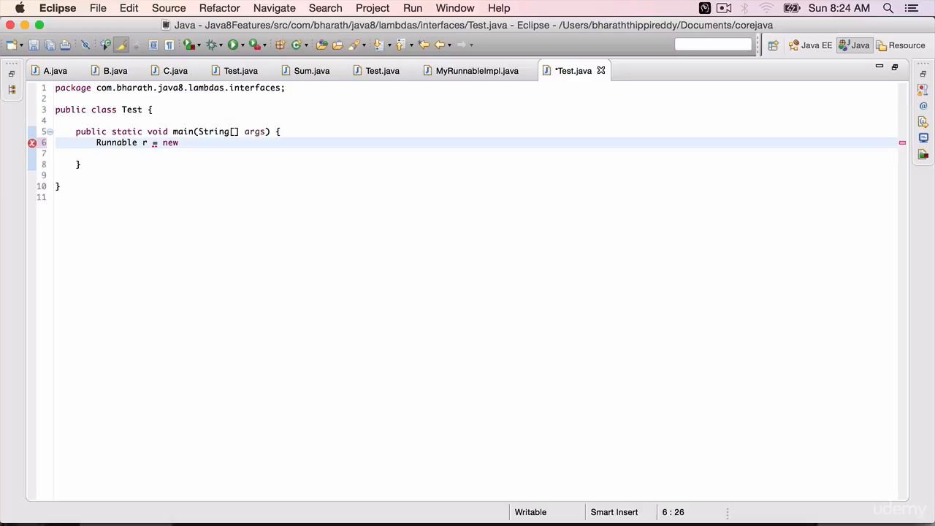
type("MyRunnableImpl();")
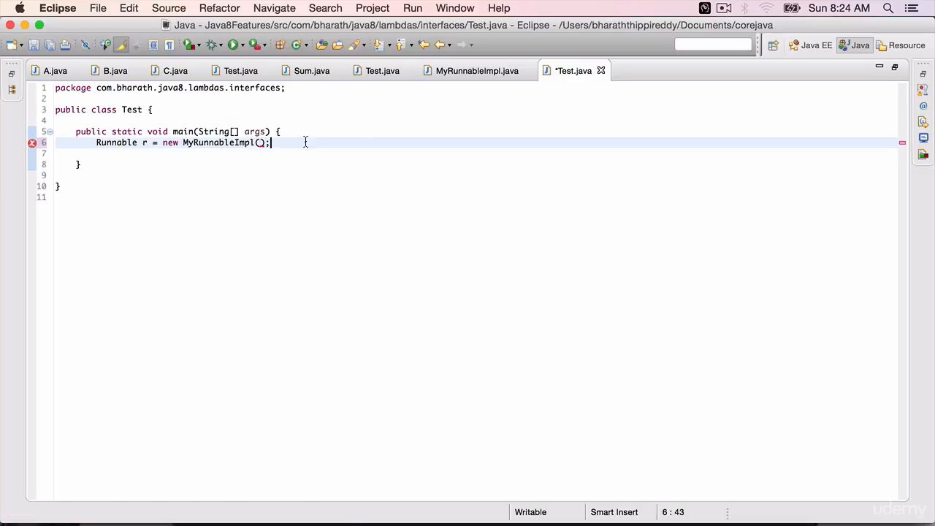
key("Return")
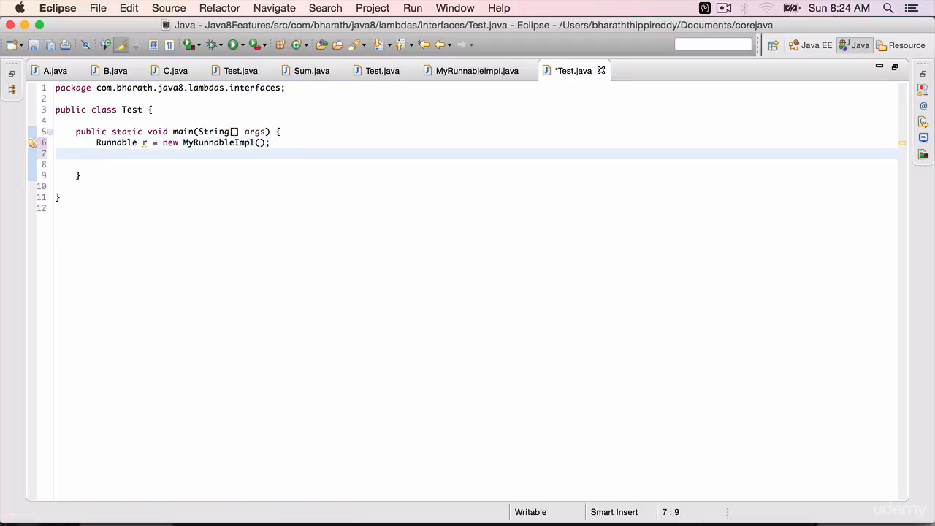
- Wrap r in Thread t = new Thread(r); and call t.start();
type("Thread t")
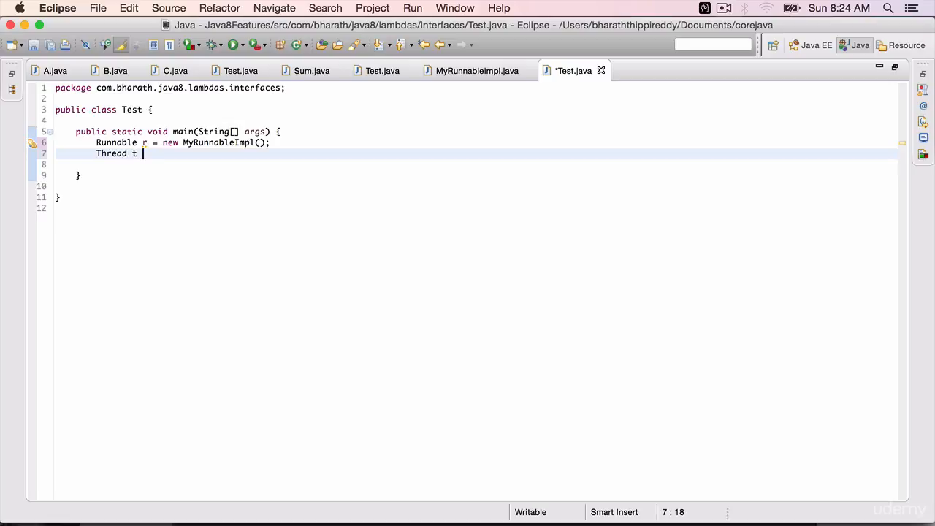
type("= new Thread")
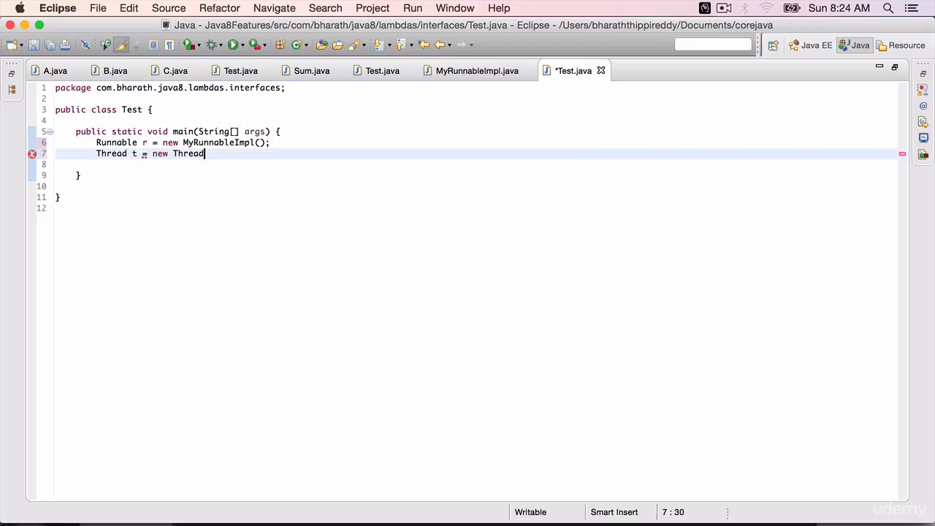
type("(r);")
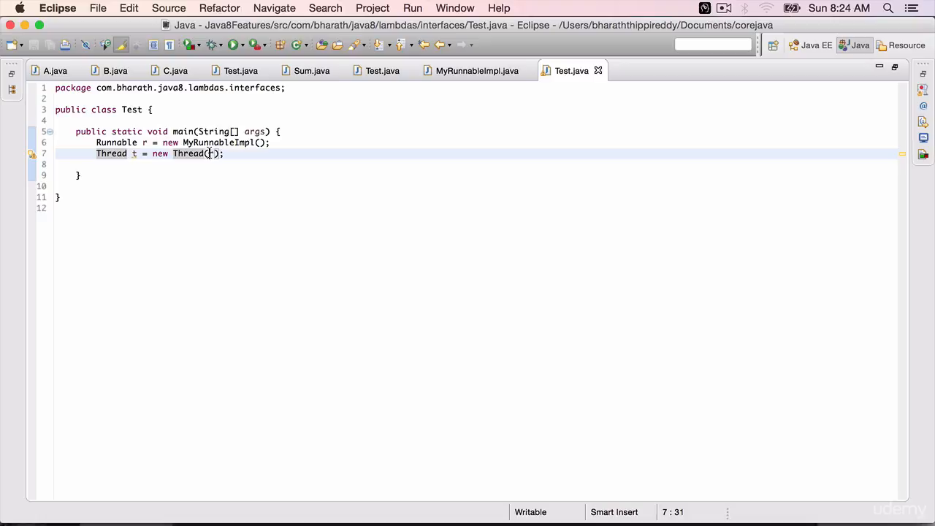
type("t")
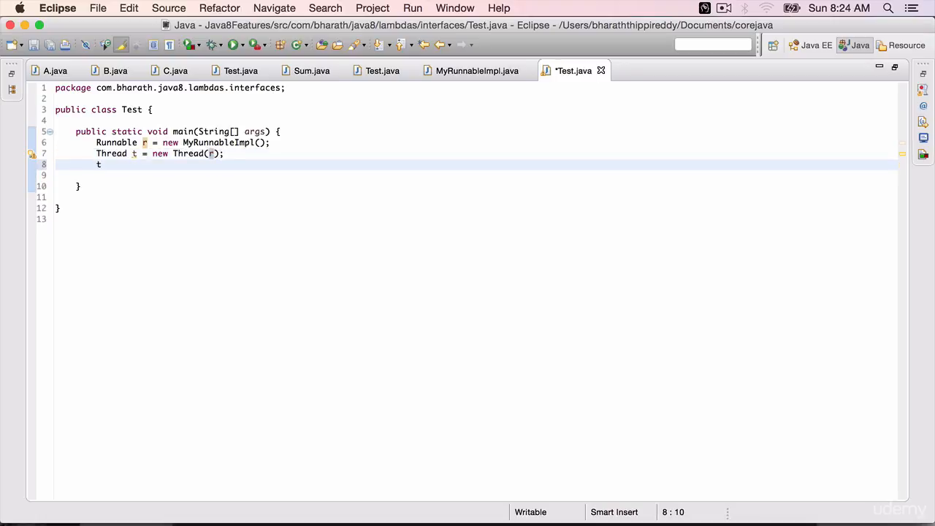
type(".start();")
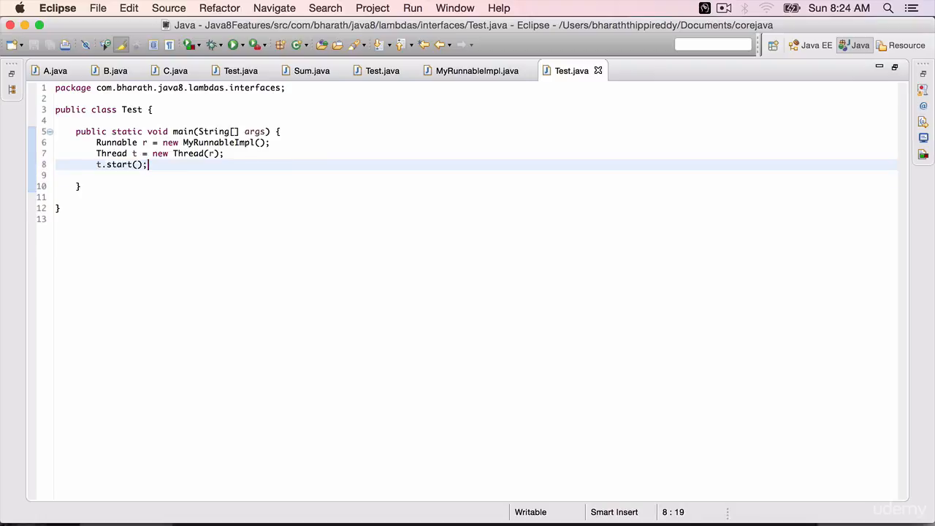
- Write a for loop from 1 to 10 printing "Main Thread" after t.start()
type("for")
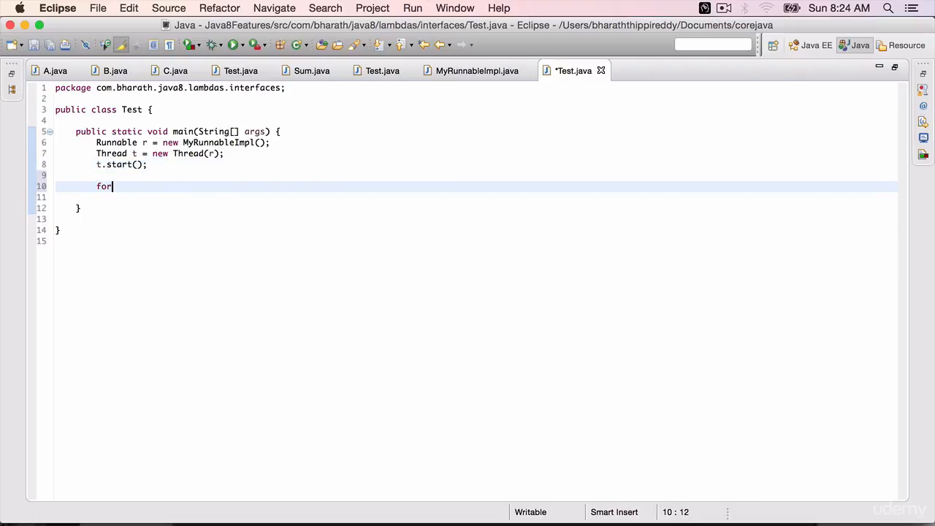
type("()")
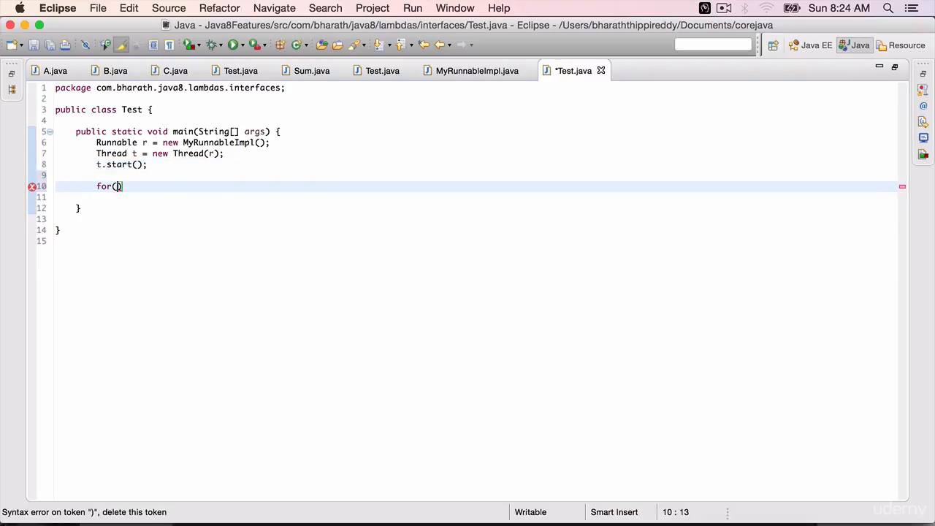
type("int i")
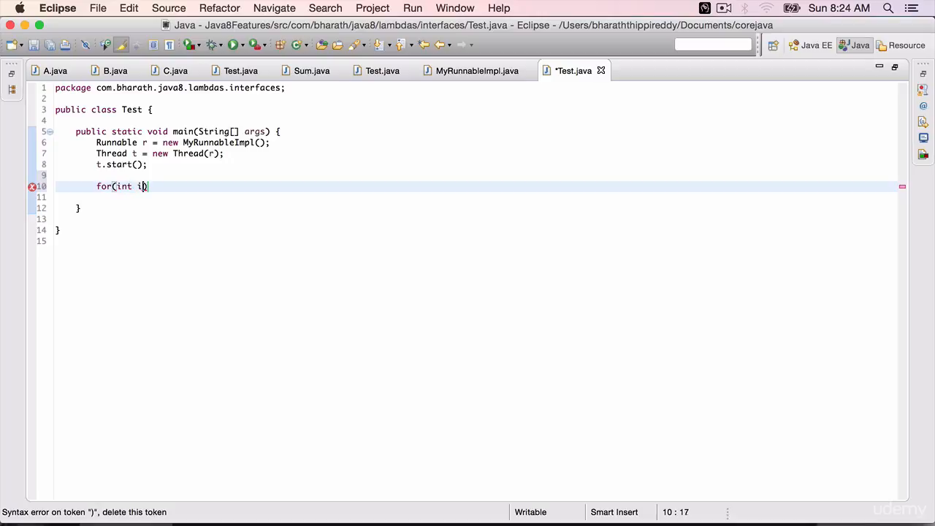
type("=1;i")
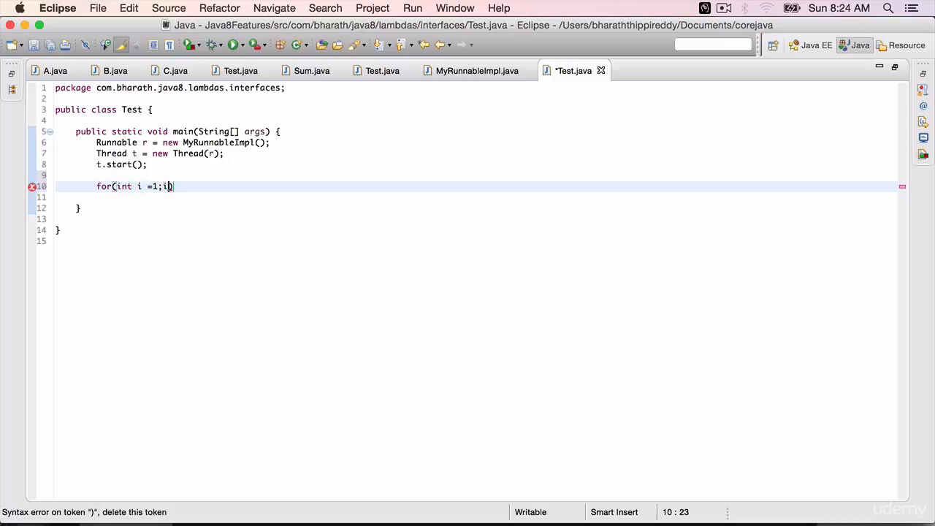
type("<=10;i")
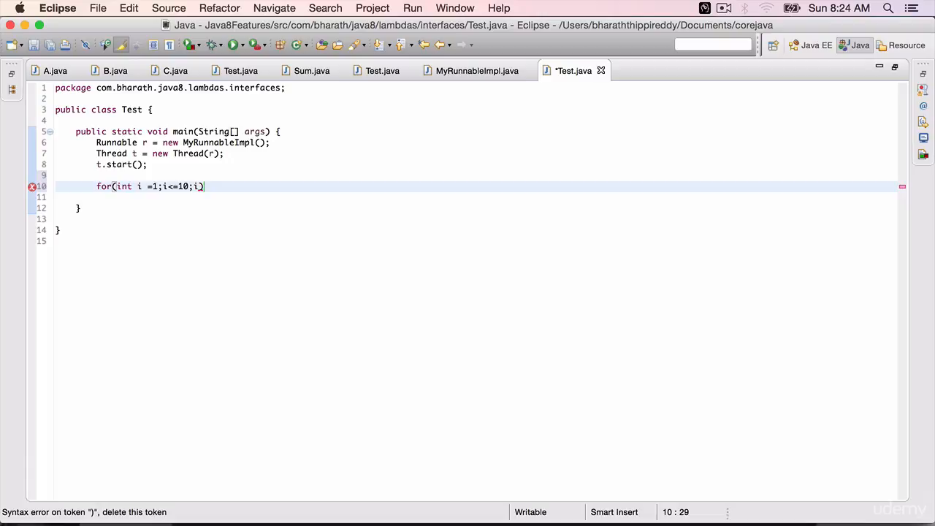
type("++){")
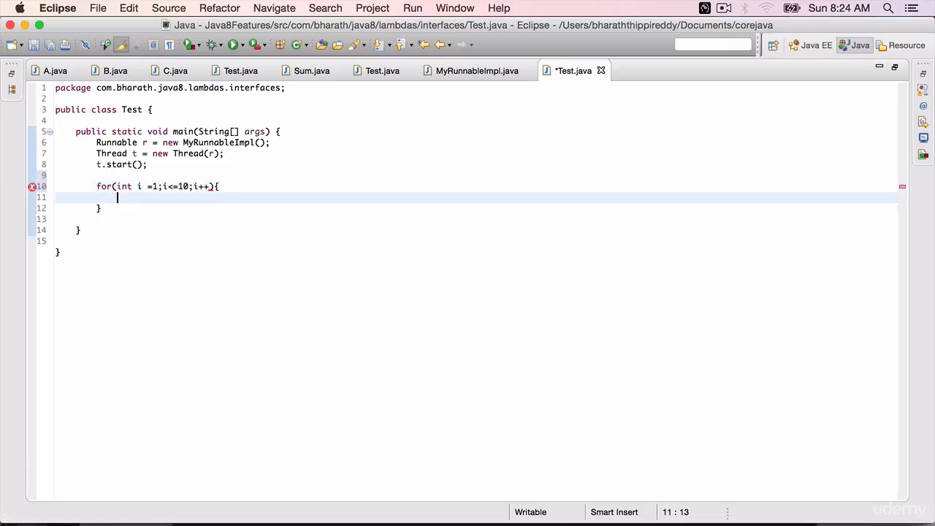
type("System.out.println();")
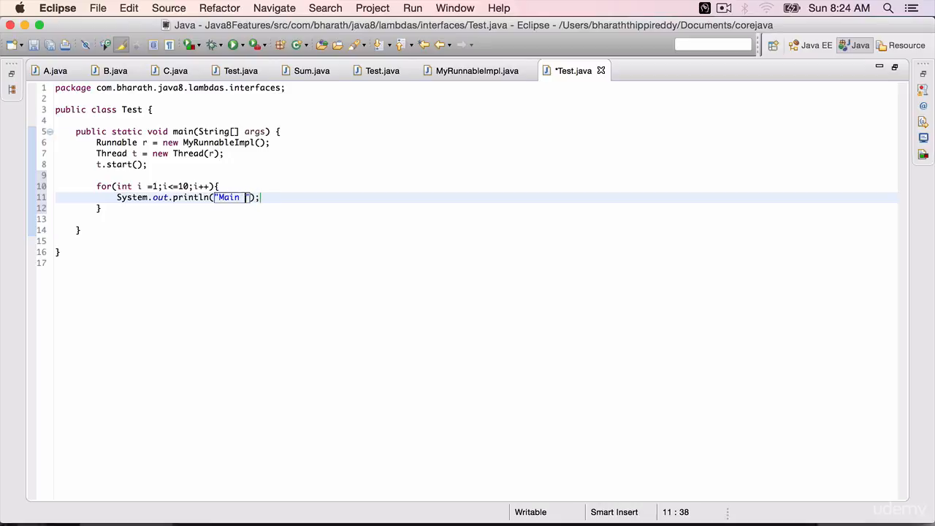
type("Thread")
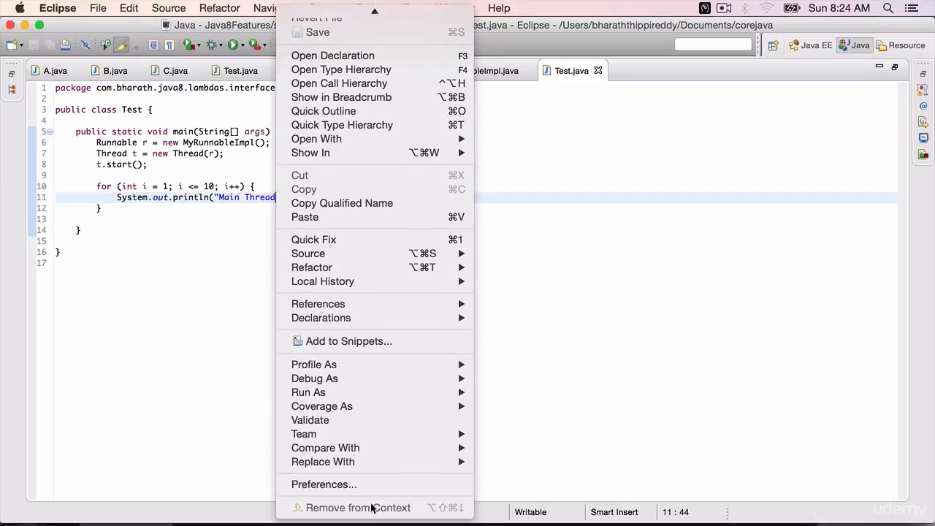
mouse_move(308, 391)
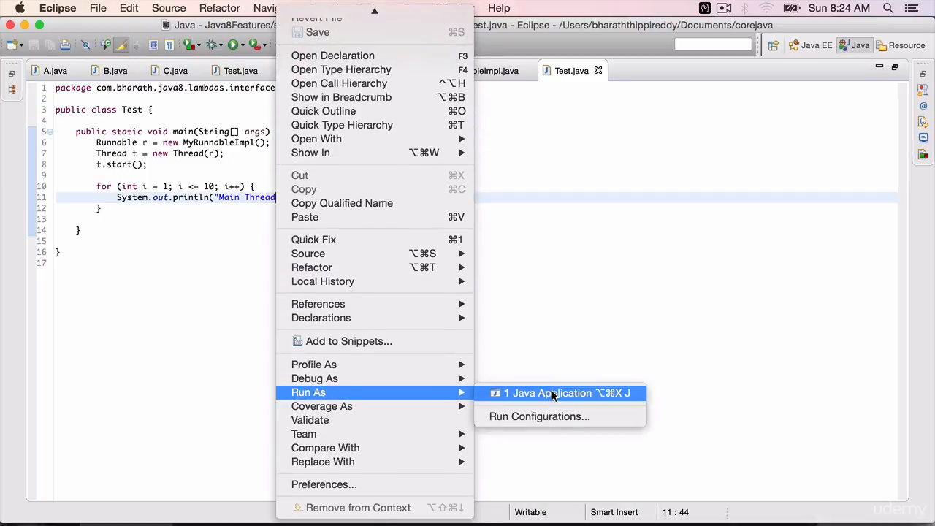
- Run Test as a Java application to see main and child thread output
left_click(558, 394)
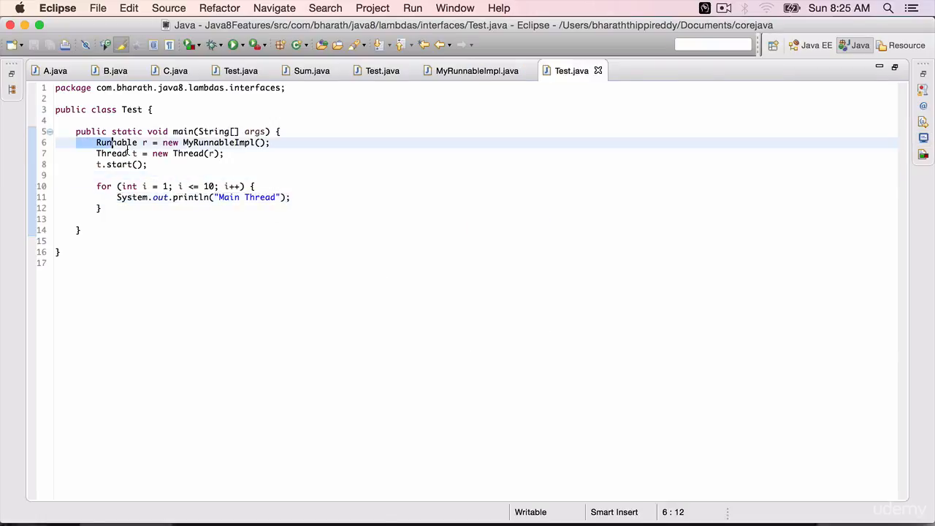
- Comment out the three MyRunnableImpl thread lines and add a blank line below them
left_click_drag(96, 143, 146, 163)
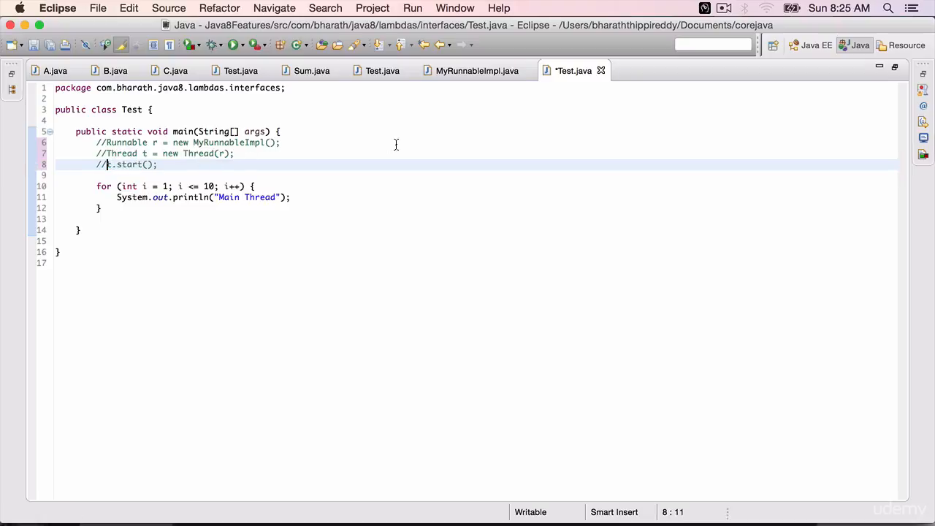
left_click(476, 70)
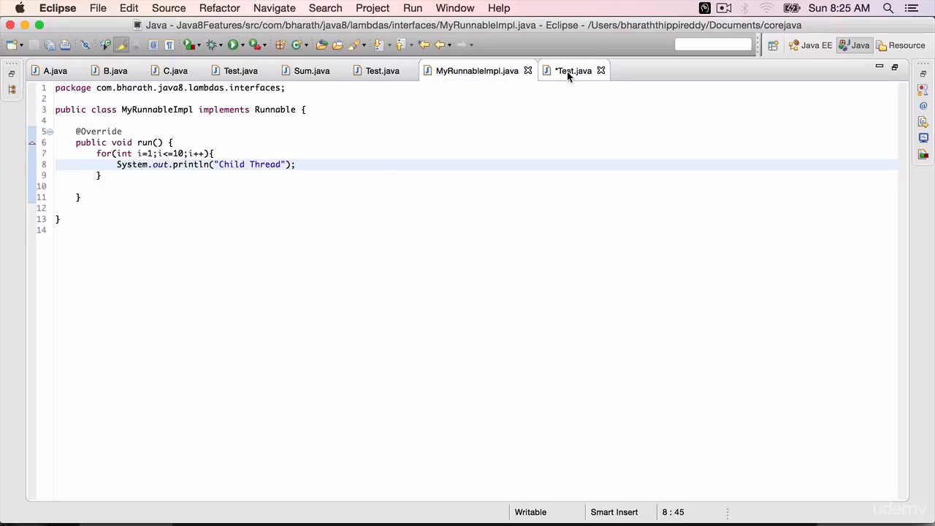
left_click(573, 70)
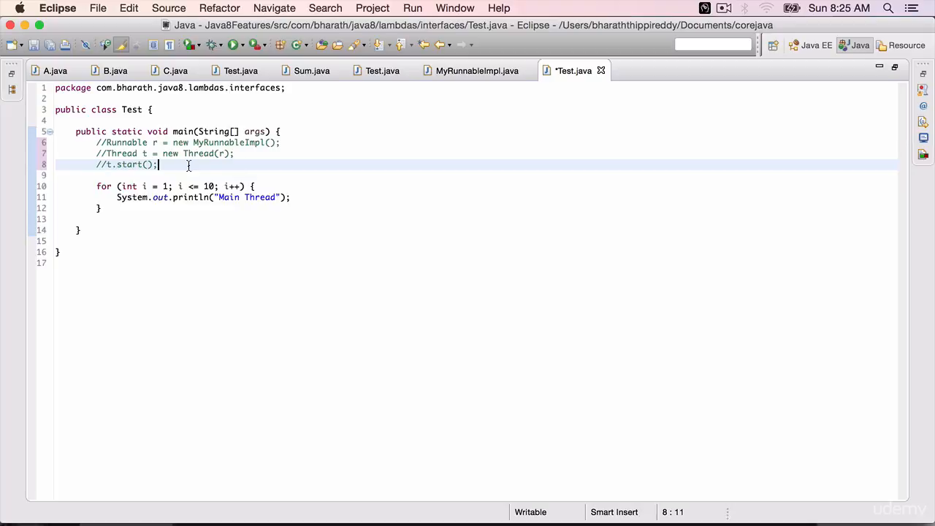
key("enter")
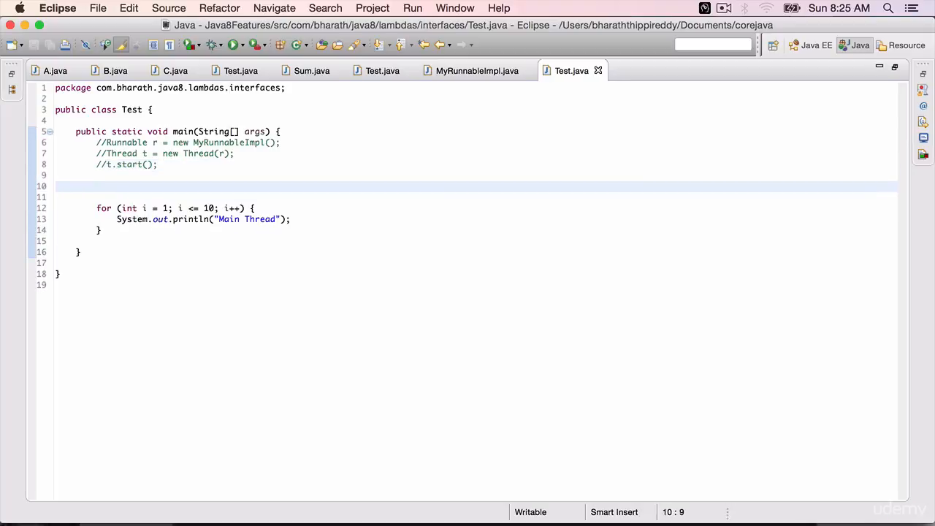
- Declare Runnable r = ()->{ }; as a lambda and begin a for loop inside its body
type("Runnable r")
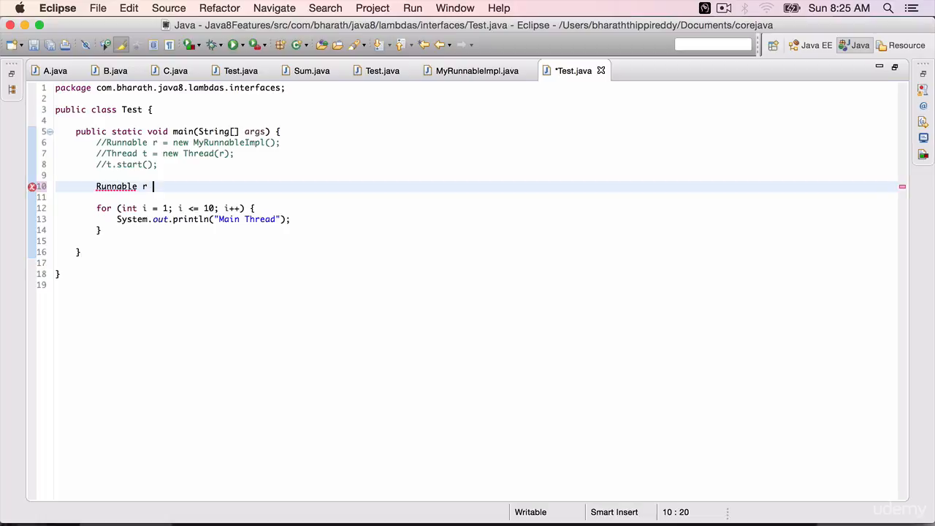
type("=")
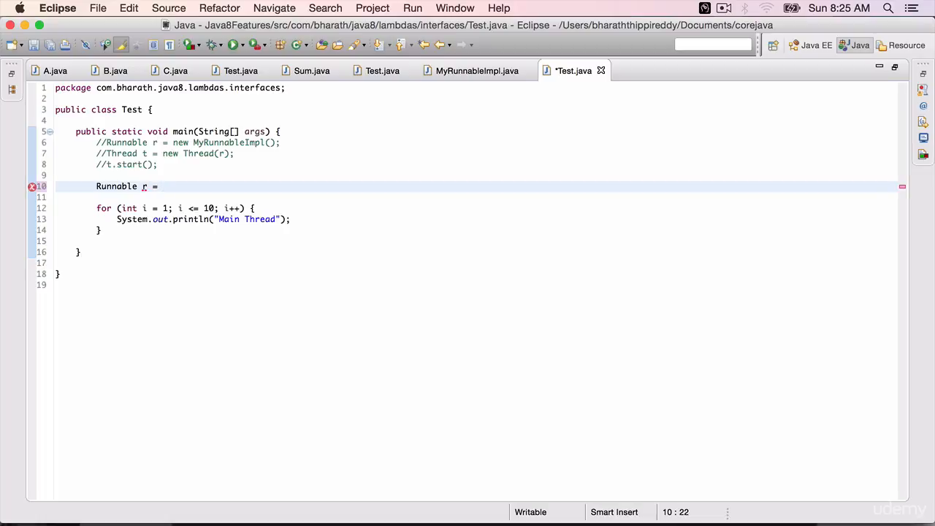
type("()")
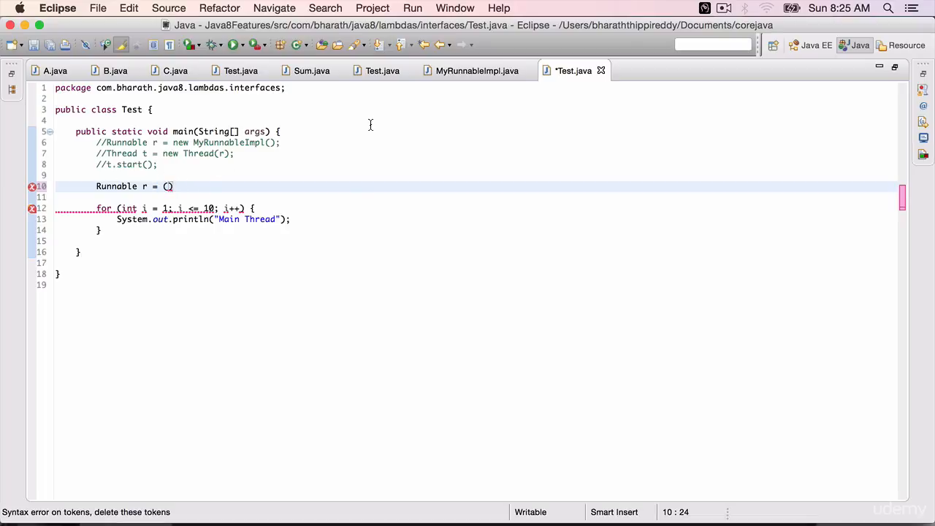
type("->")
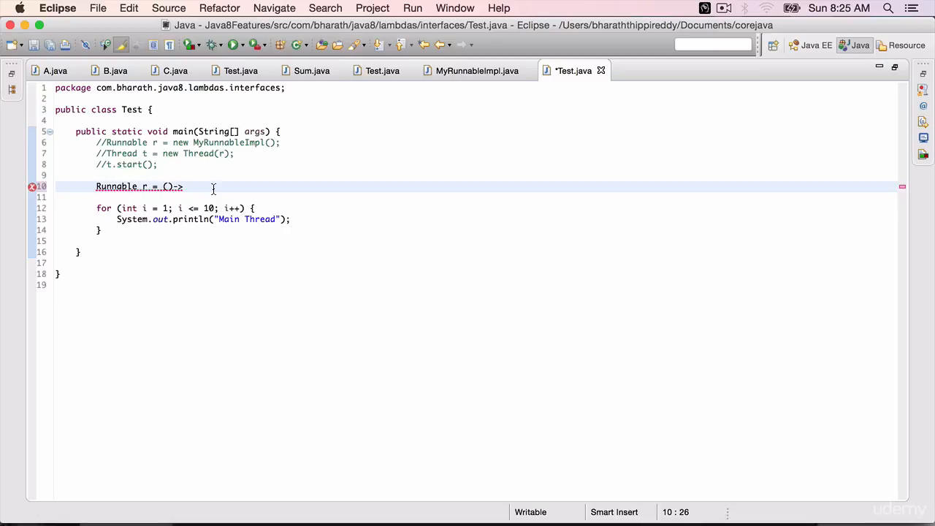
type("{")
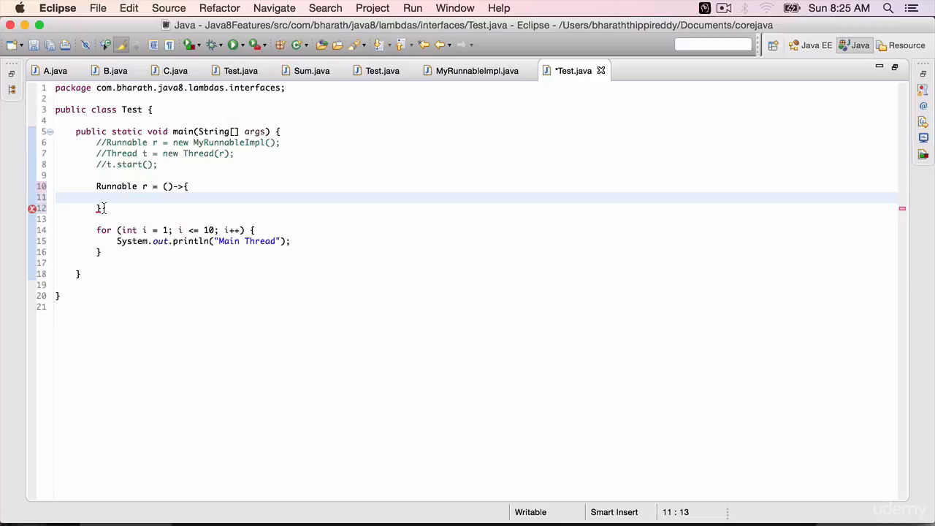
type("1;")
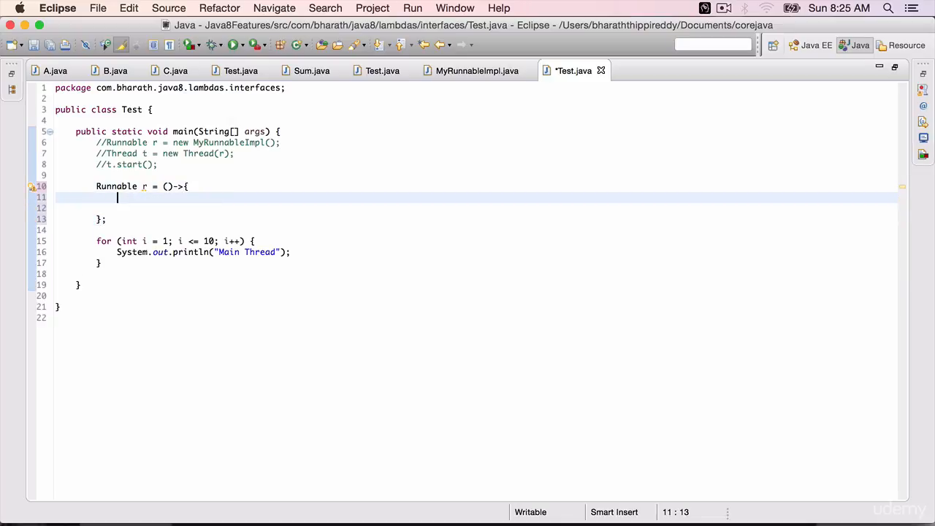
type("for")
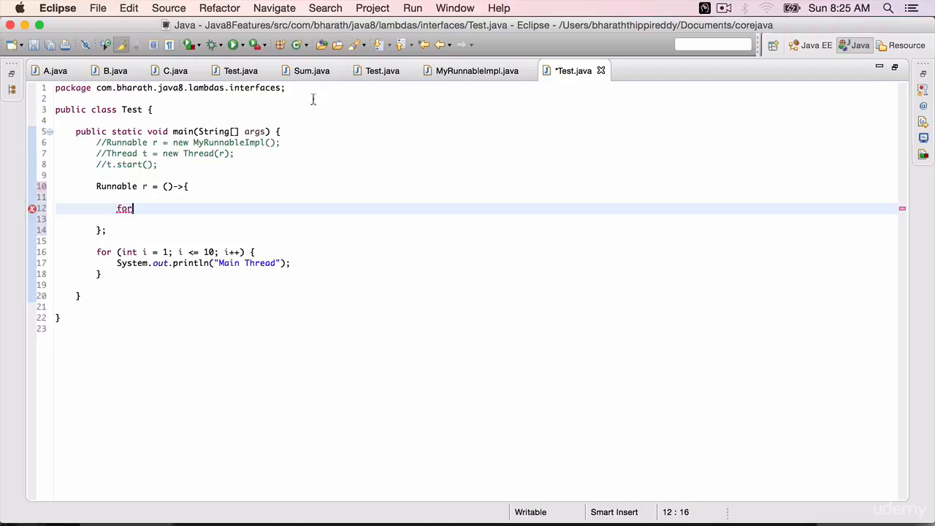
- Write the lambda's for loop header from 1 to 10, referencing MyRunnableImpl
left_click(476, 70)
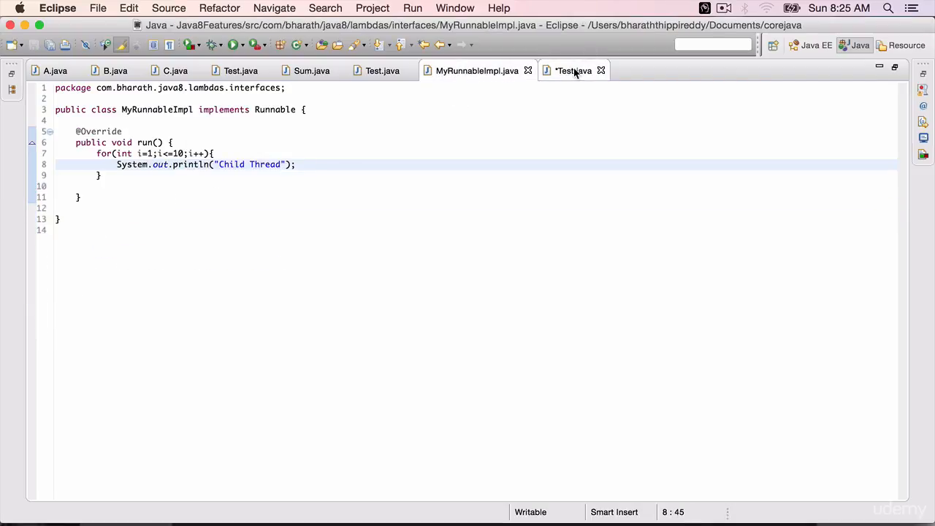
left_click(573, 70)
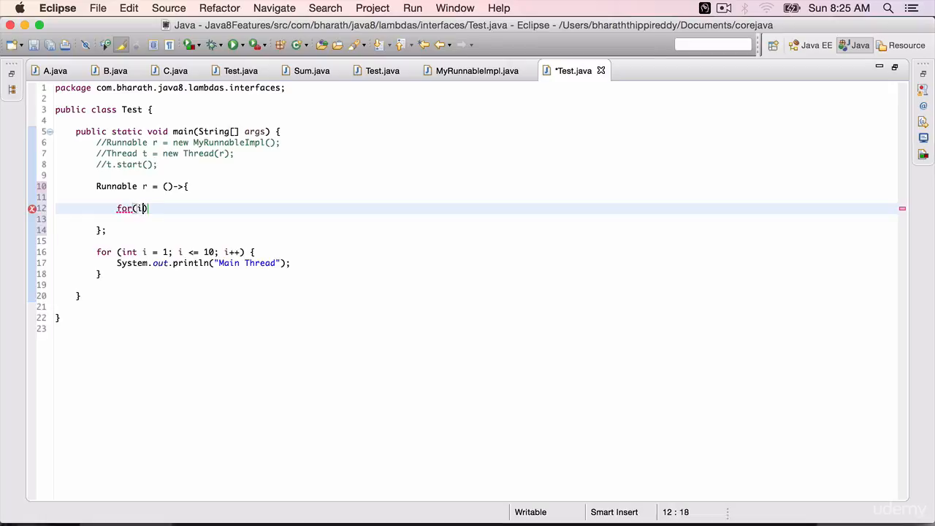
type("int i=1;i")
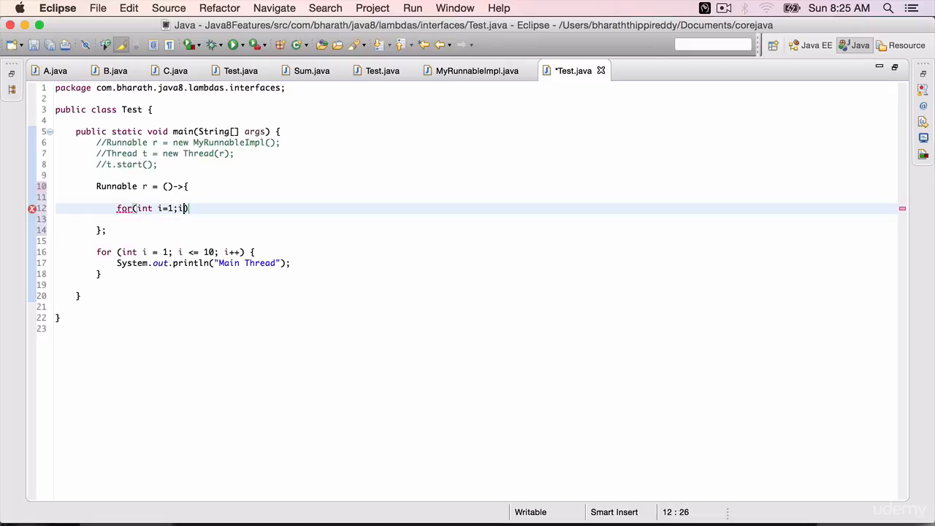
type("<=10)")
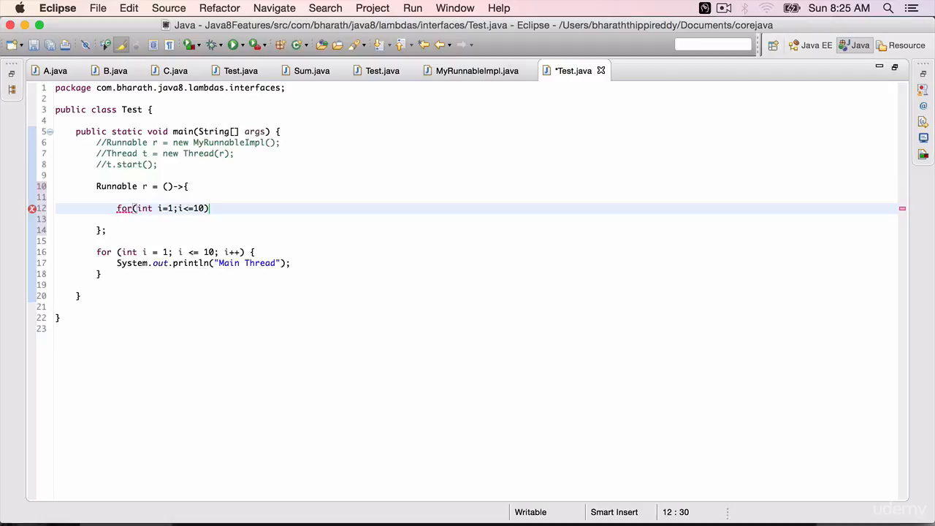
type("i+")
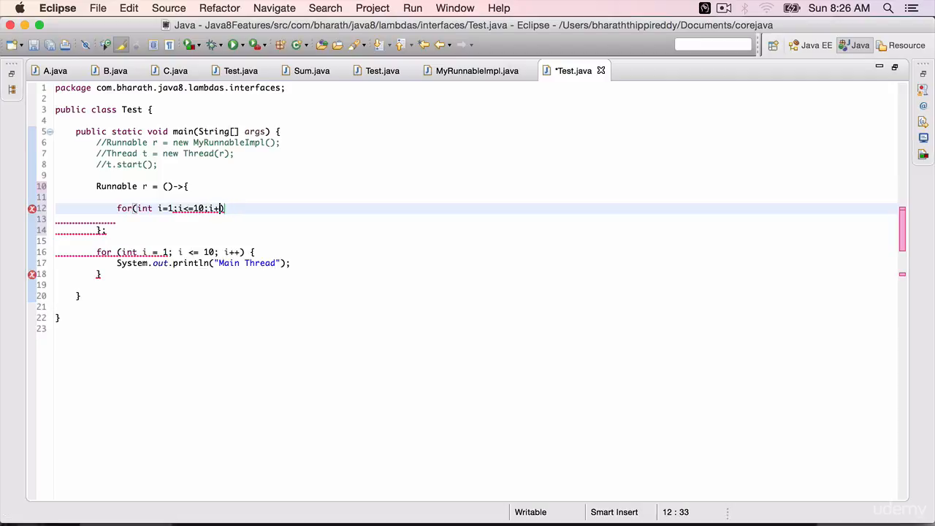
type("){")
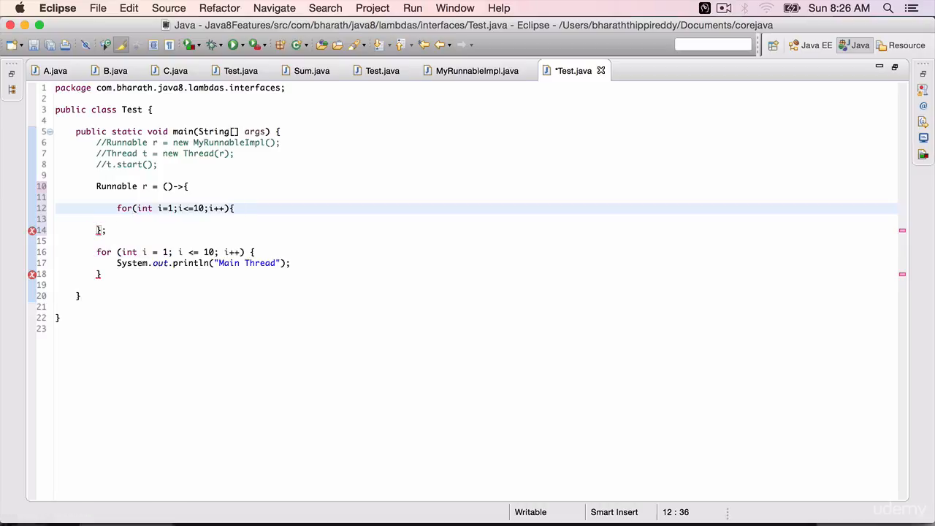
- Print "Child Thread" inside the lambda's loop with System.out.println
type("sys")
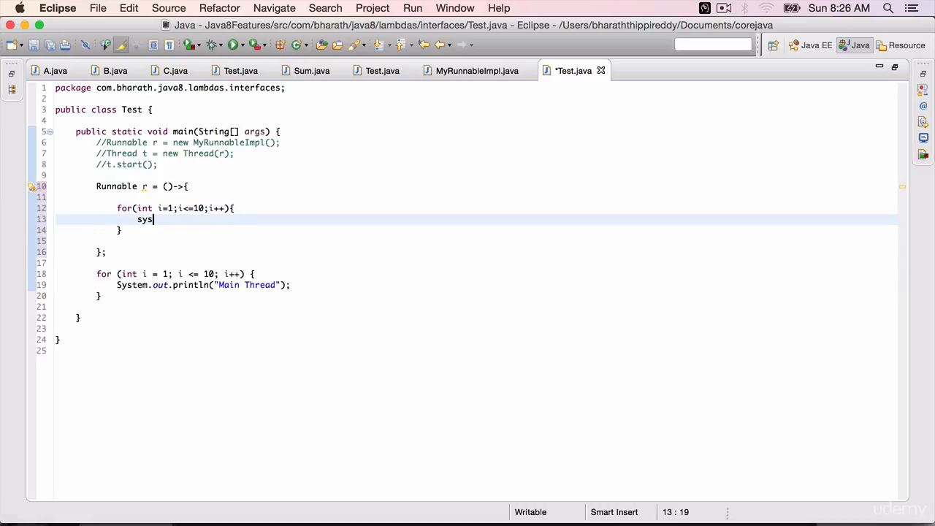
type("System.out.println(\"\");")
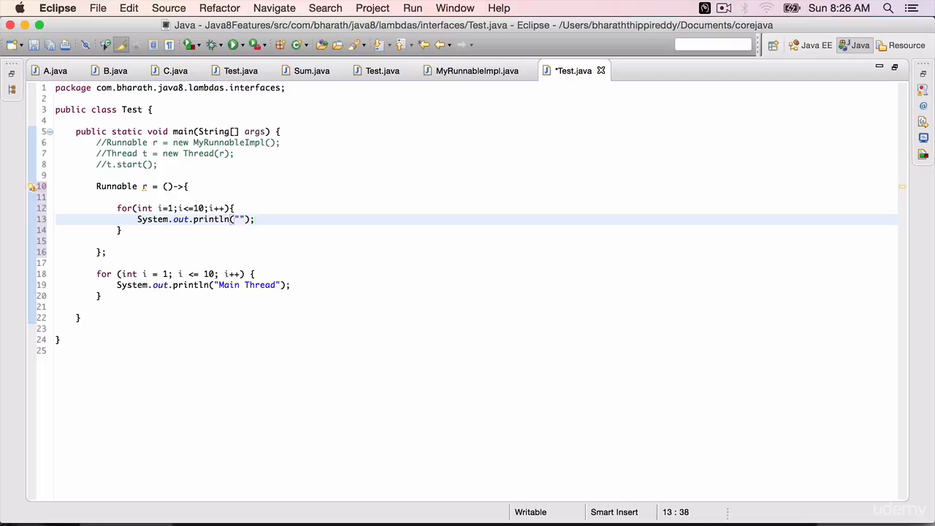
type("Child T")
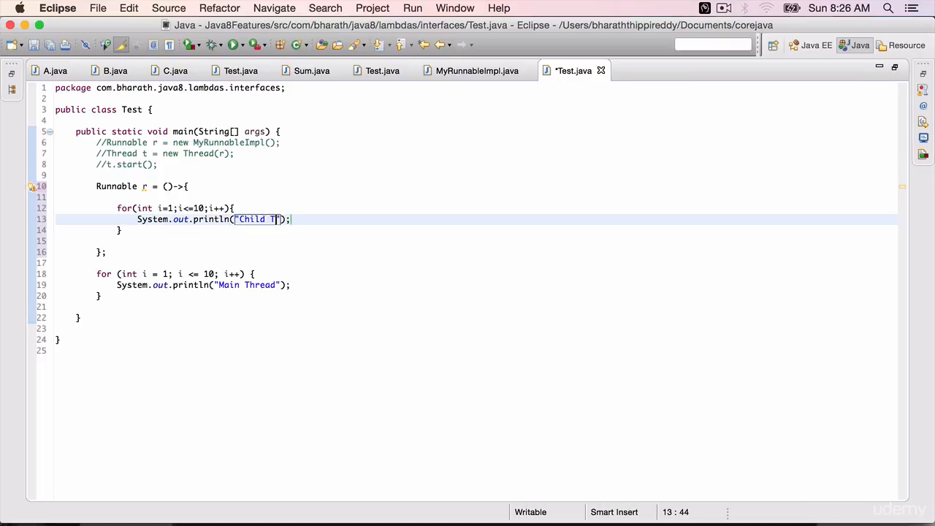
type("hread")
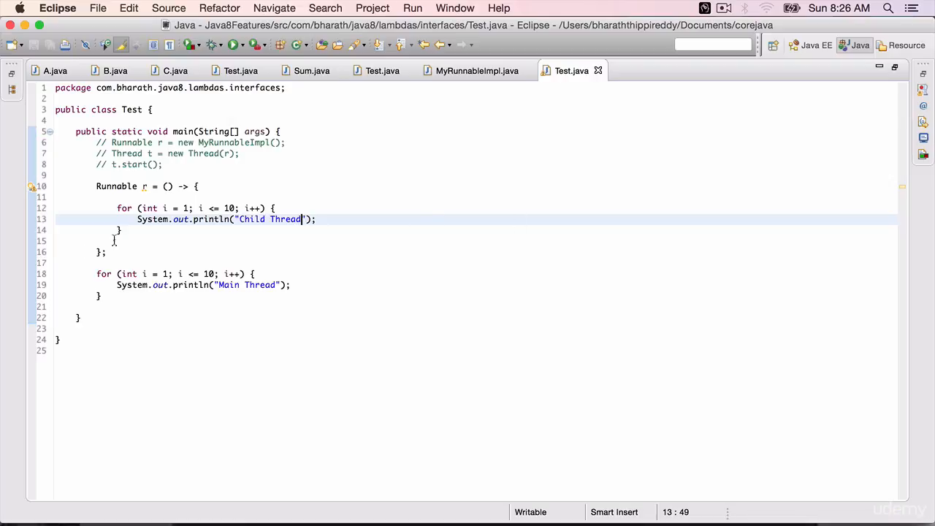
left_click_drag(315, 219, 55, 187)
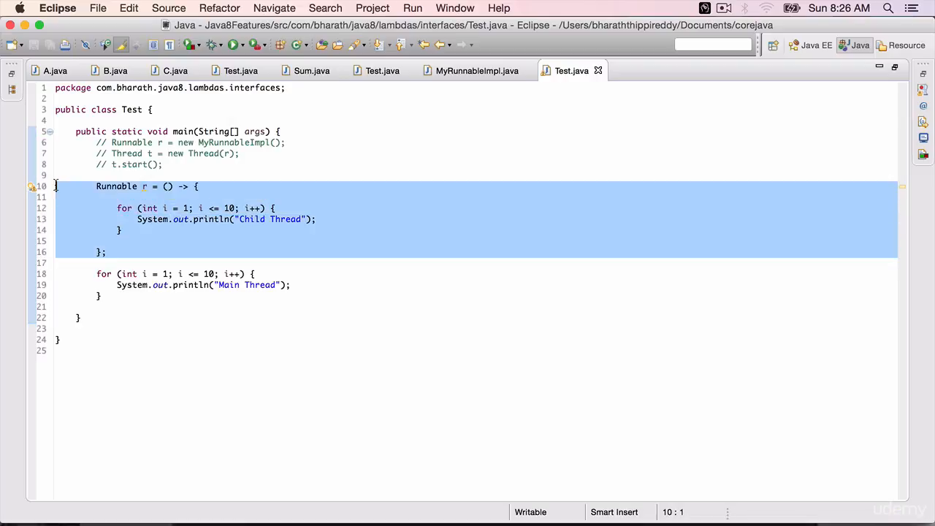
left_click(476, 70)
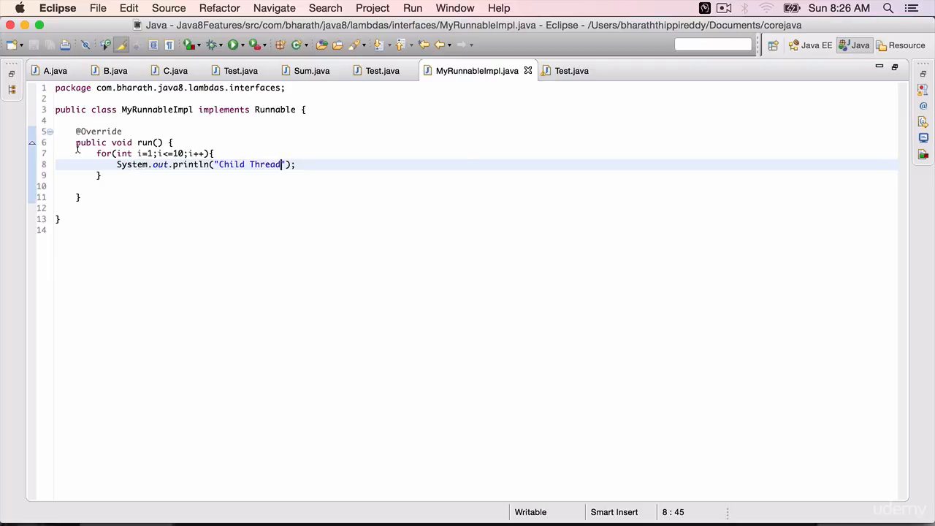
left_click(571, 70)
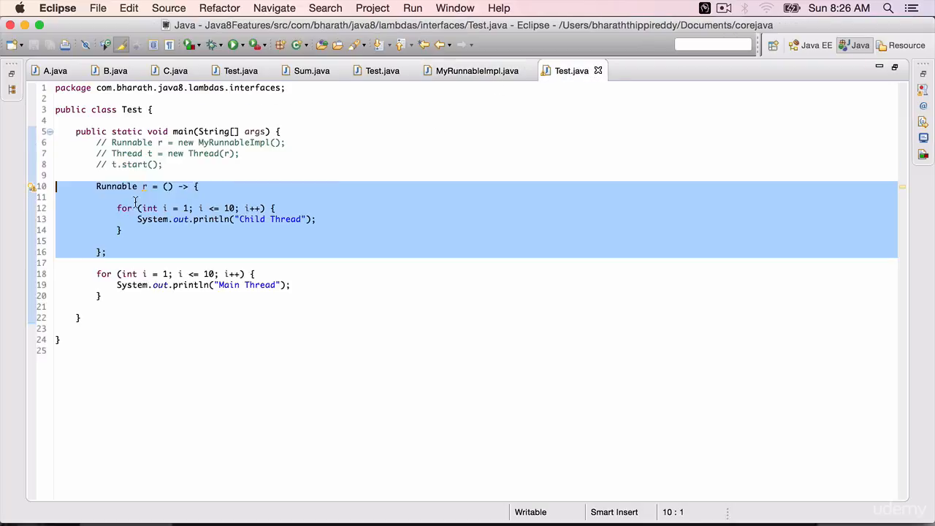
left_click(163, 187)
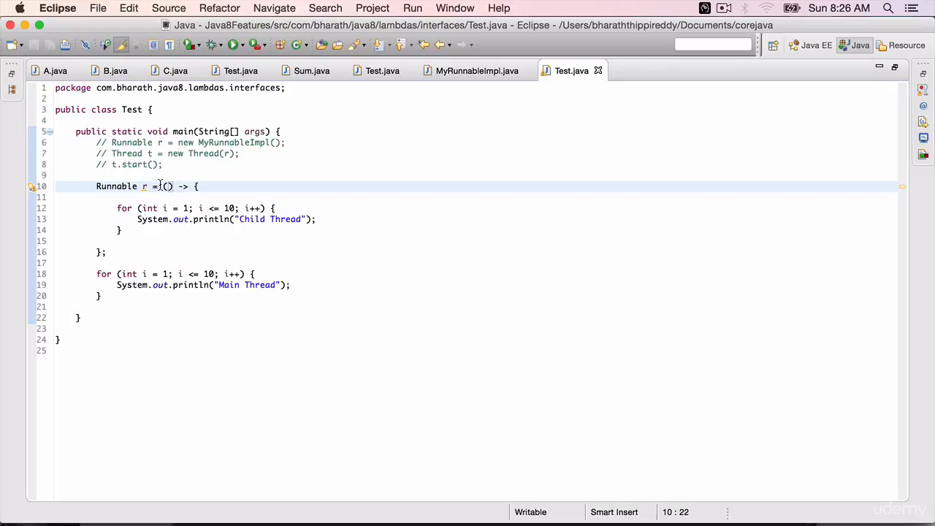
left_click_drag(153, 187, 106, 252)
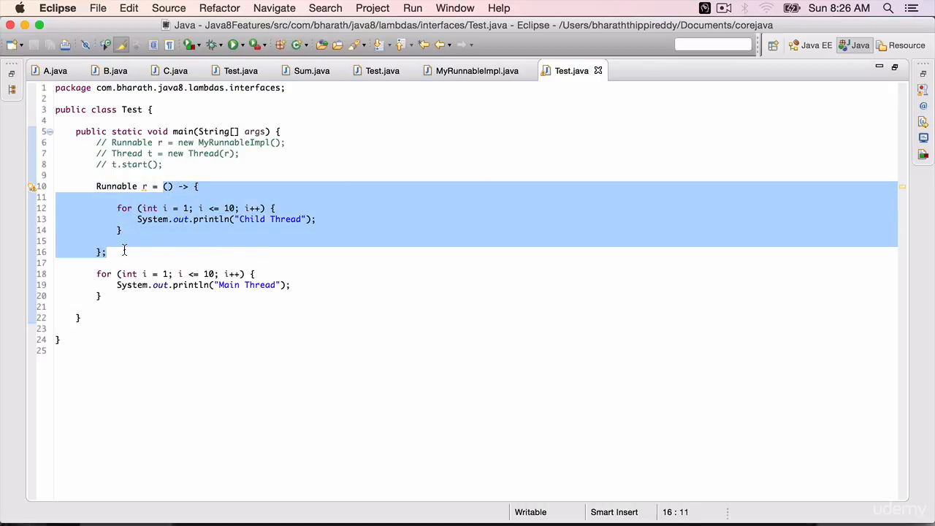
left_click(114, 161)
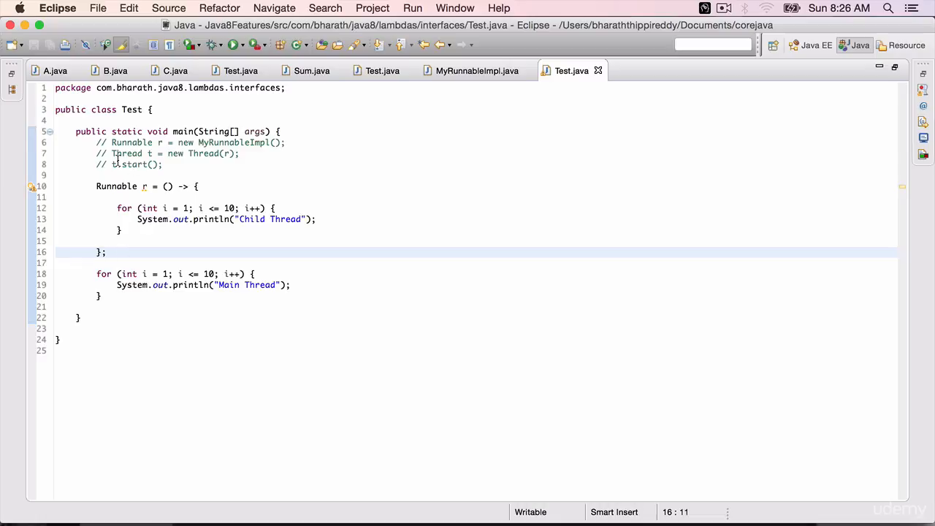
- Add Thread t = new Thread(r); and t.start(); below the lambda
type("t")
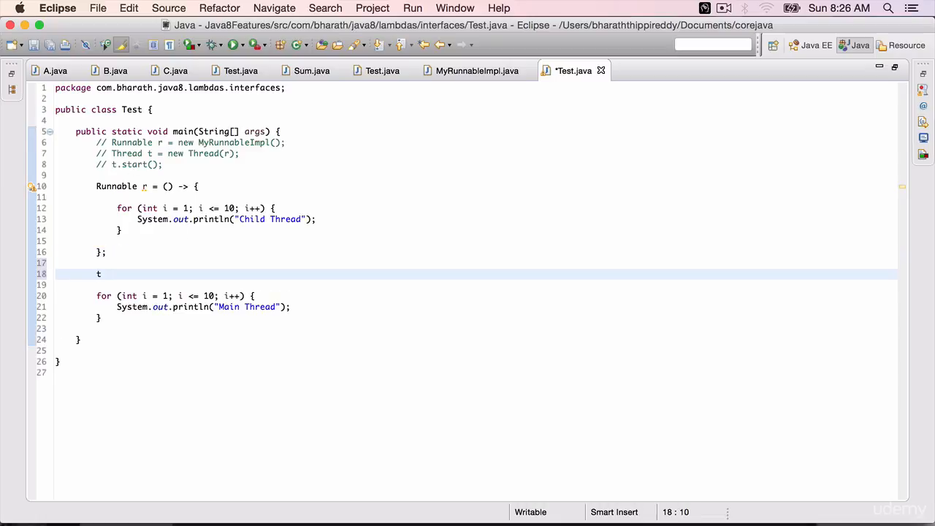
type("hread")
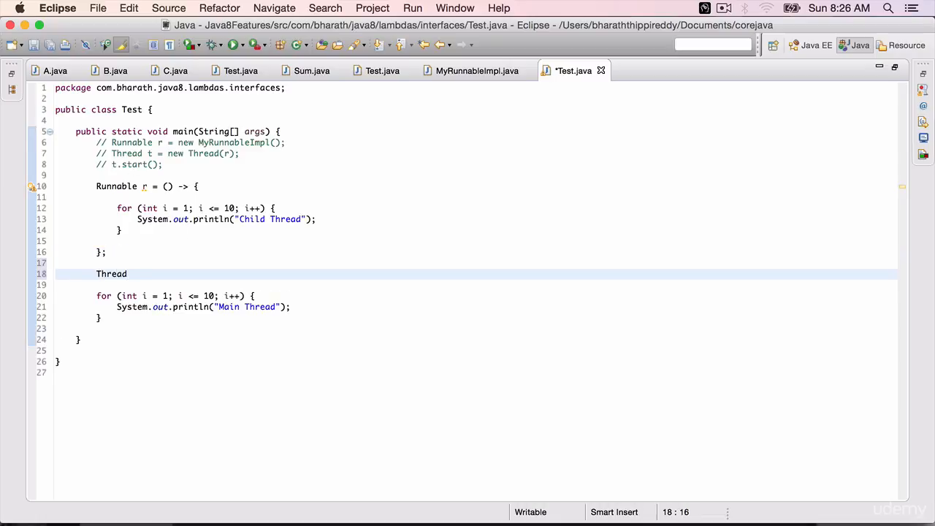
type("t = new Thre")
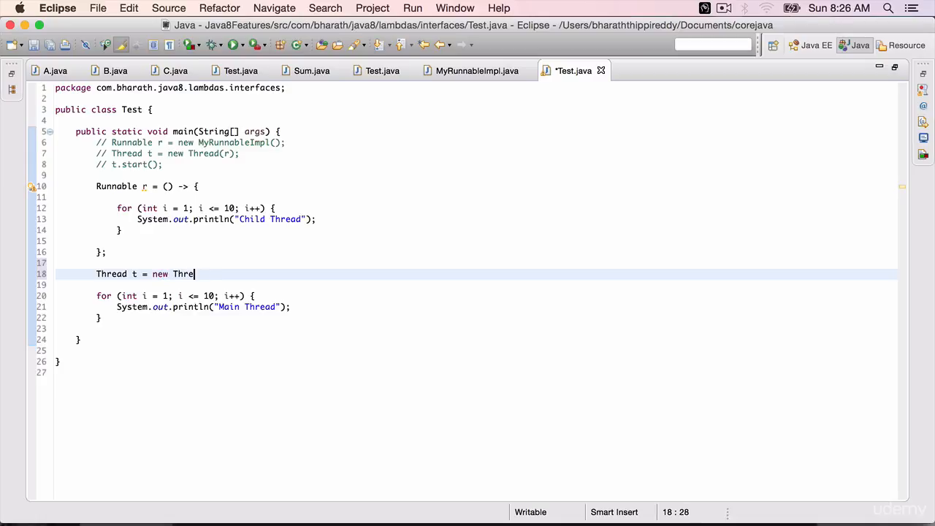
type("ad(r)")
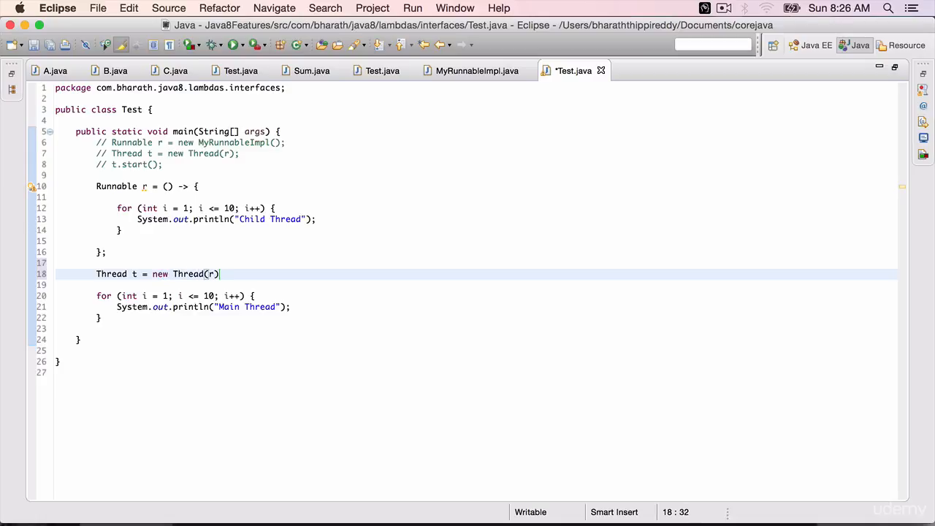
type(".start();")
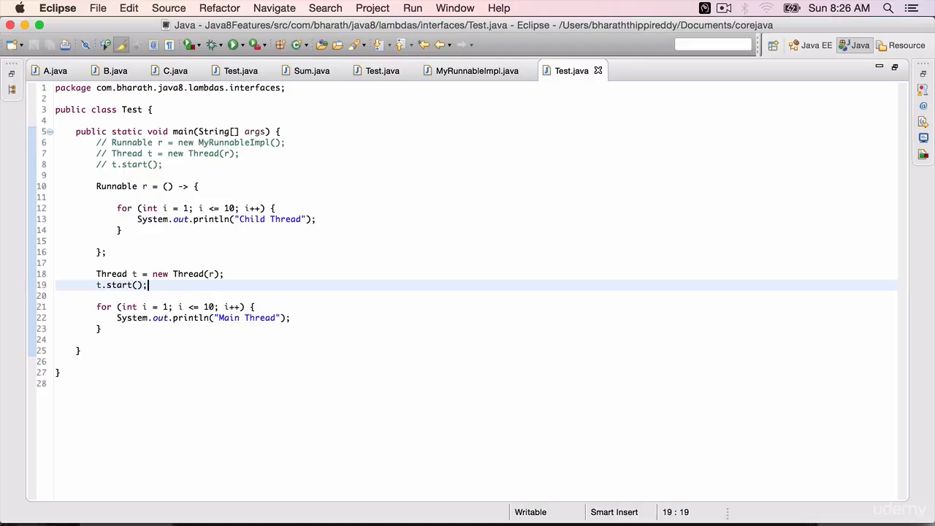
- Run Test as a Java application, printing ten 'Child Thread' then ten 'Main Thread' lines in the Console
right_click(149, 285)
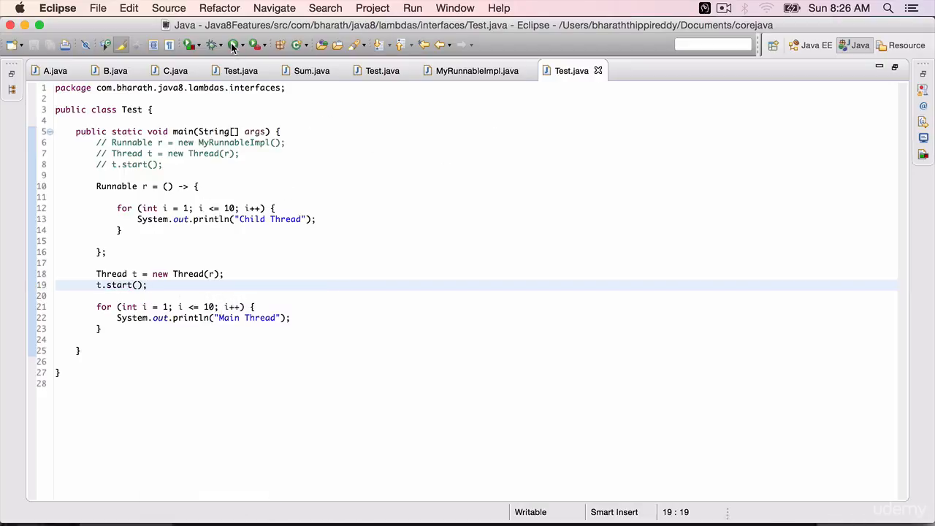
left_click(232, 44)
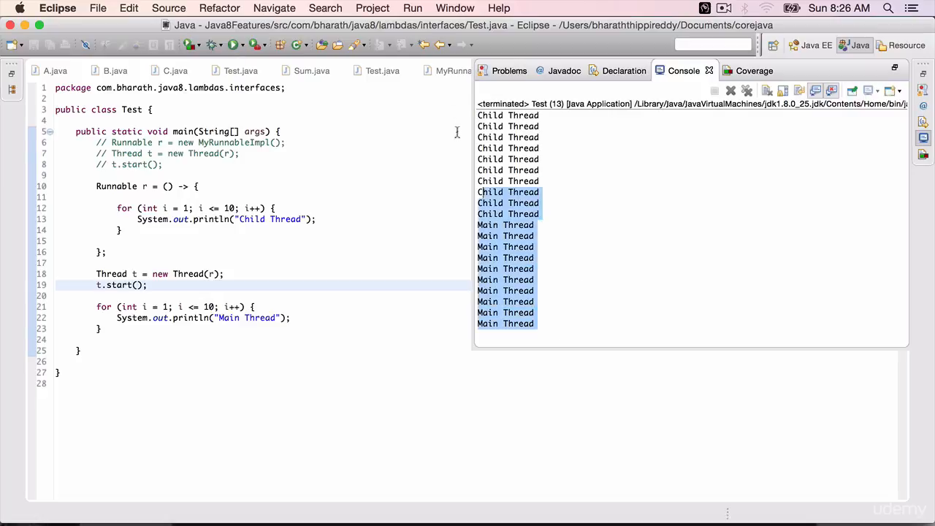
left_click(555, 214)
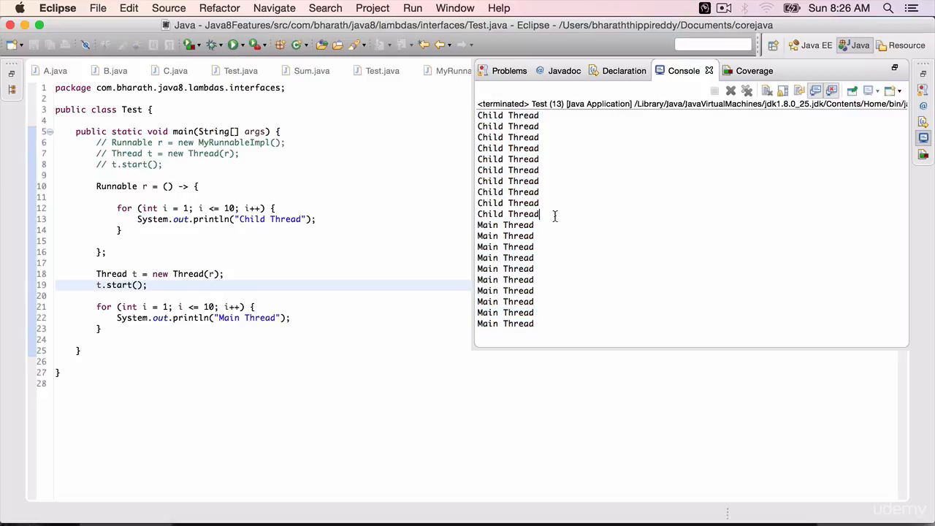